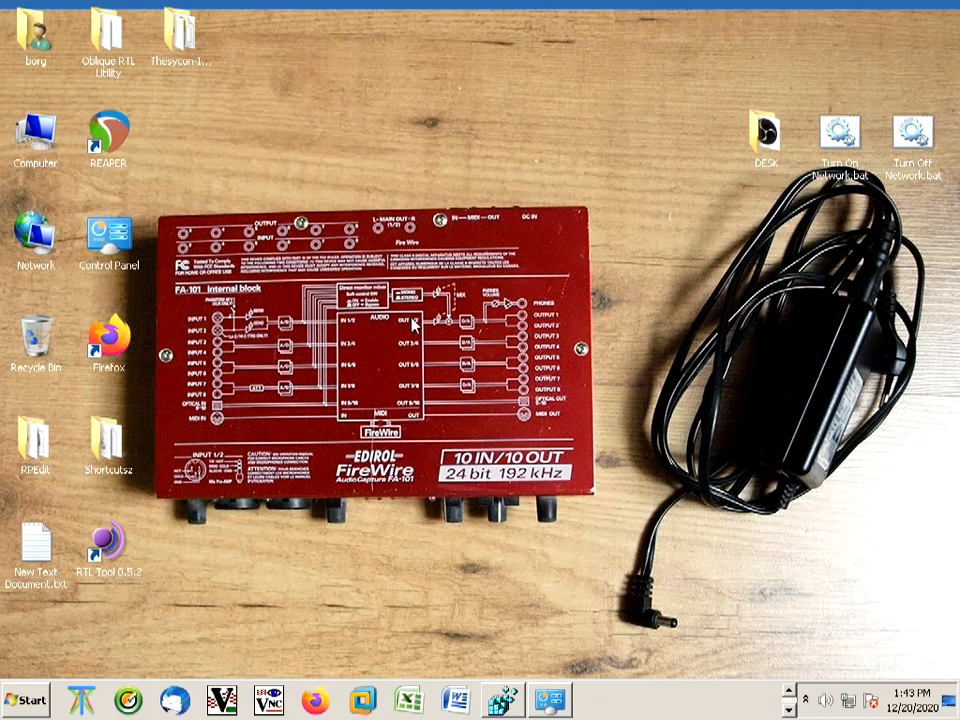
mouse_move(550, 304)
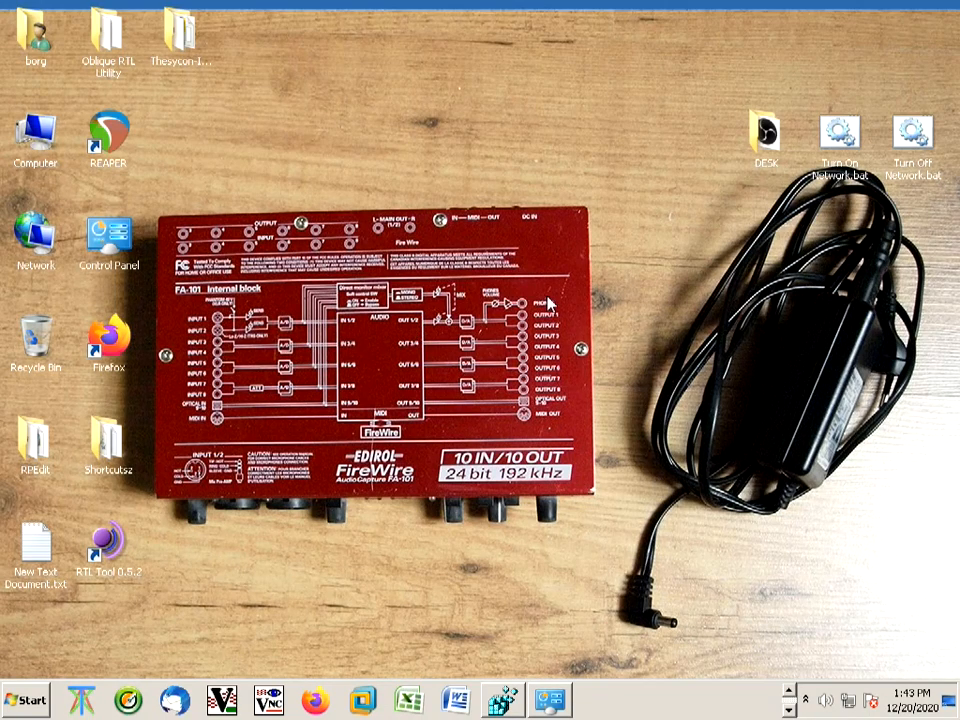
mouse_move(510, 400)
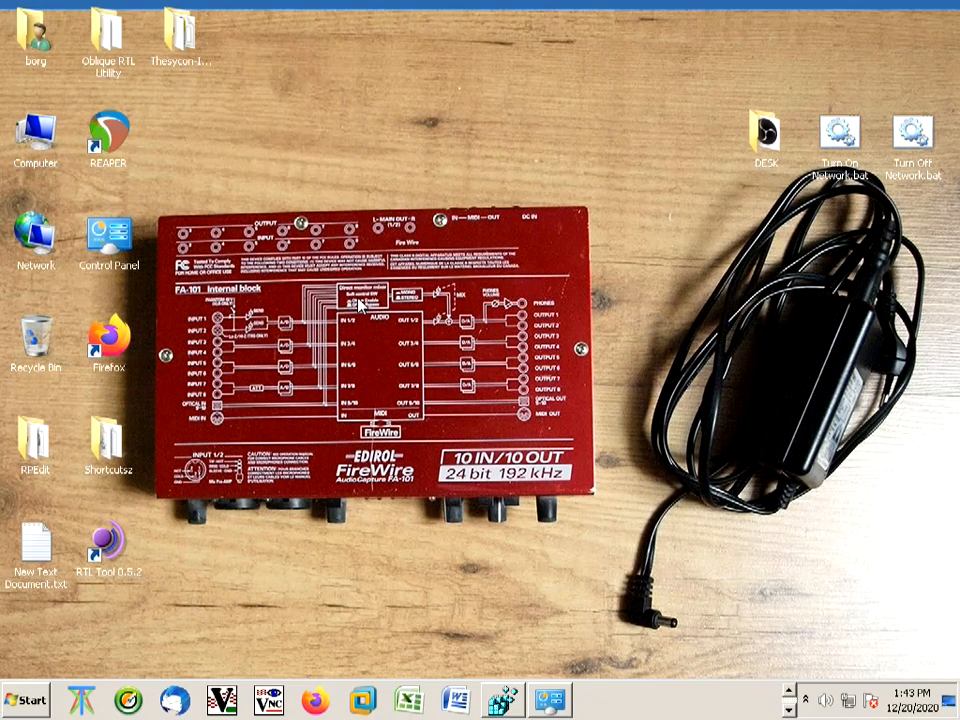
mouse_move(368, 300)
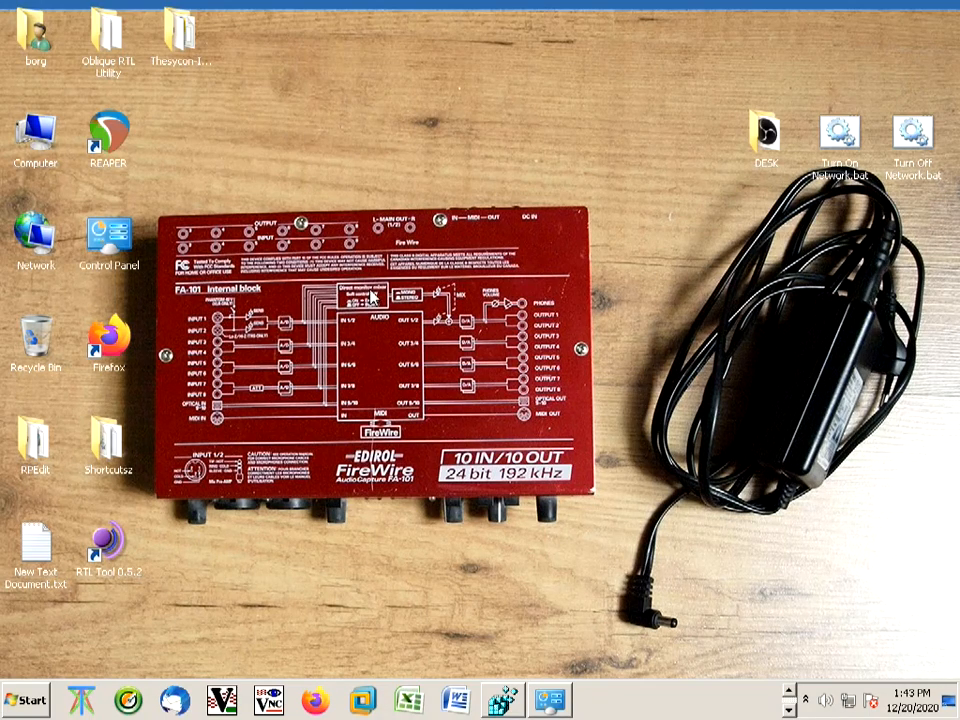
mouse_move(330, 320)
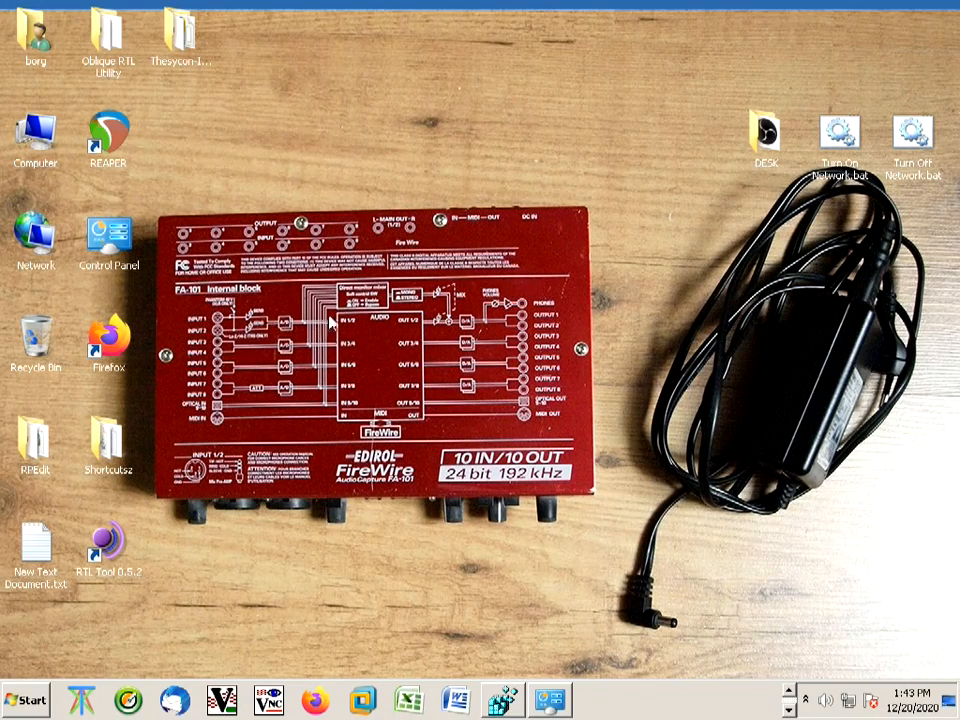
mouse_move(350, 300)
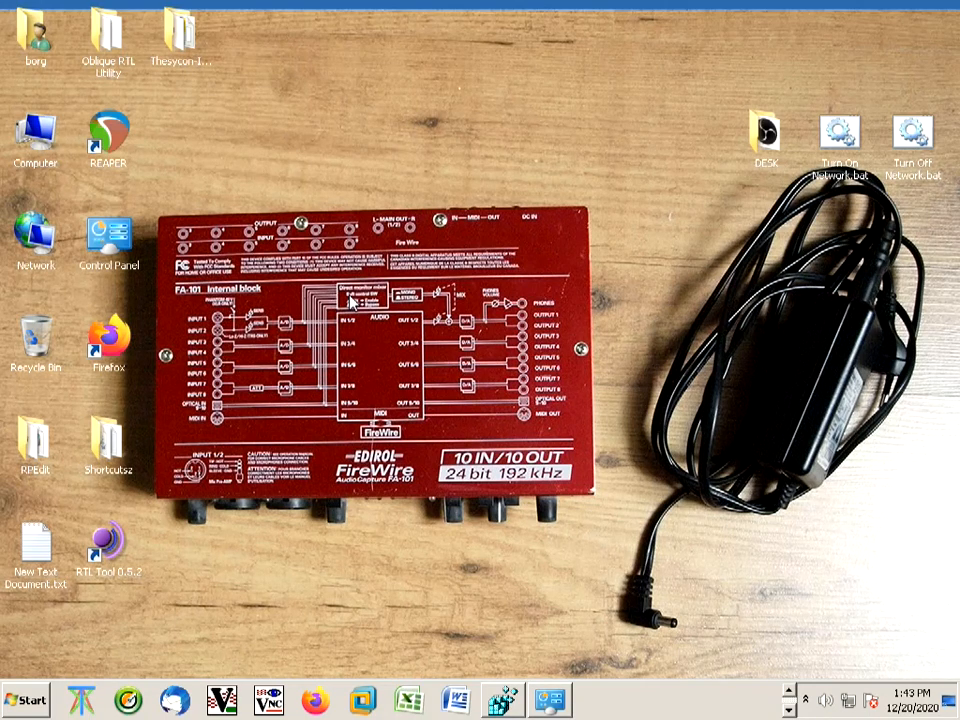
mouse_move(388, 338)
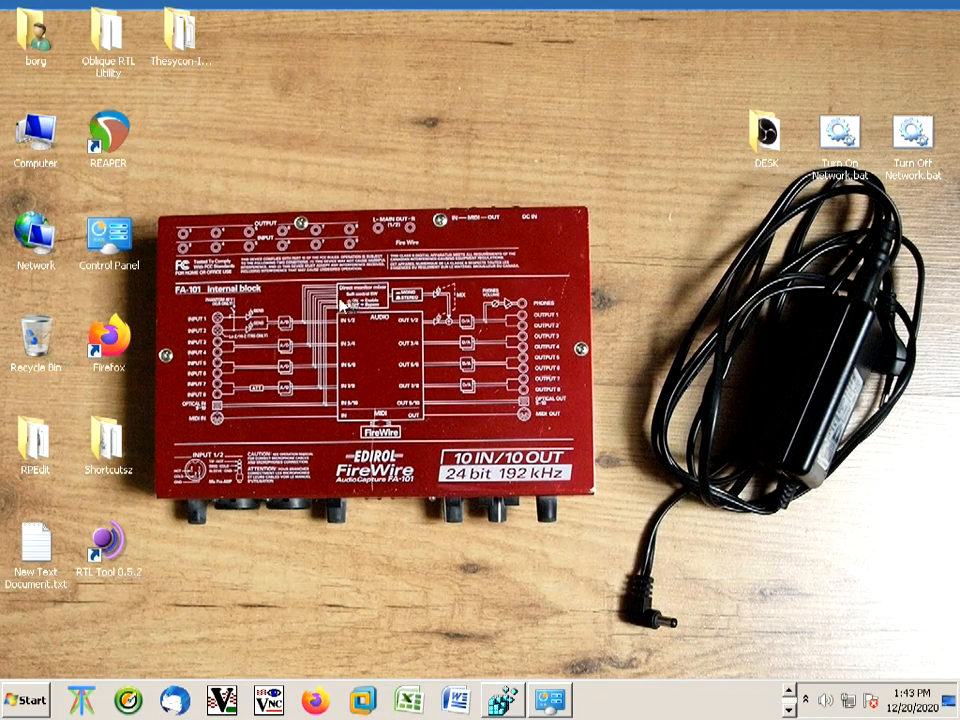
mouse_move(408, 316)
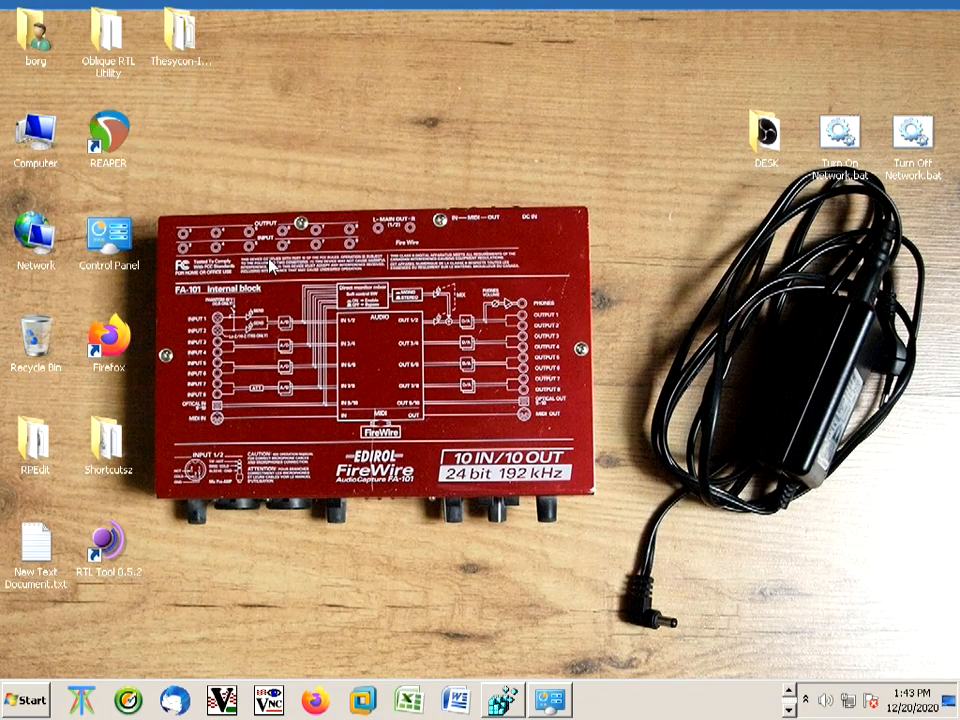
mouse_move(300, 284)
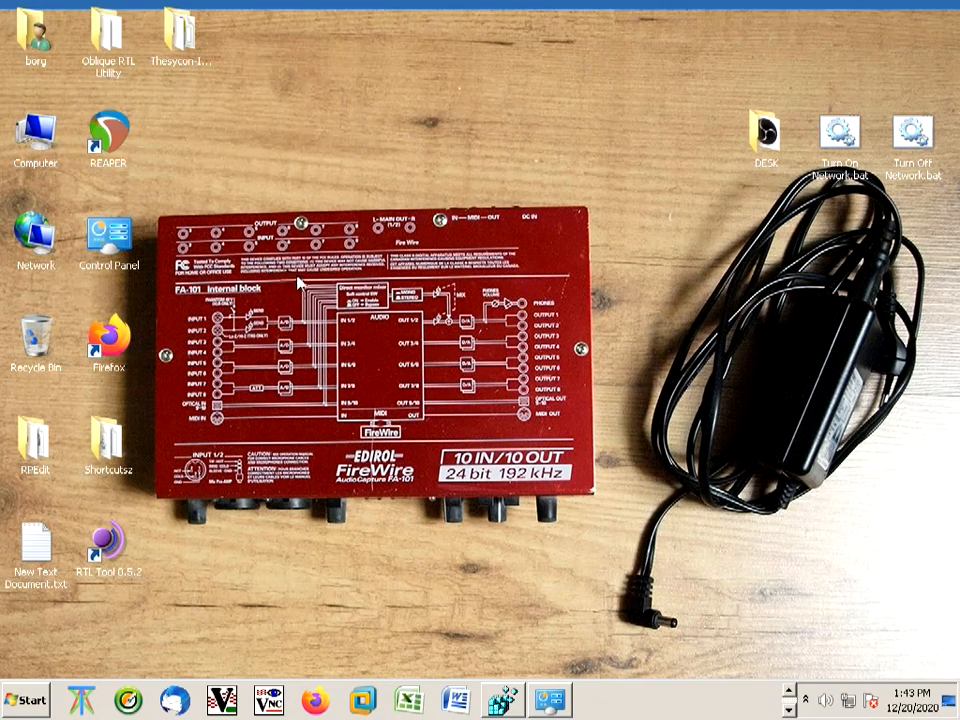
mouse_move(364, 318)
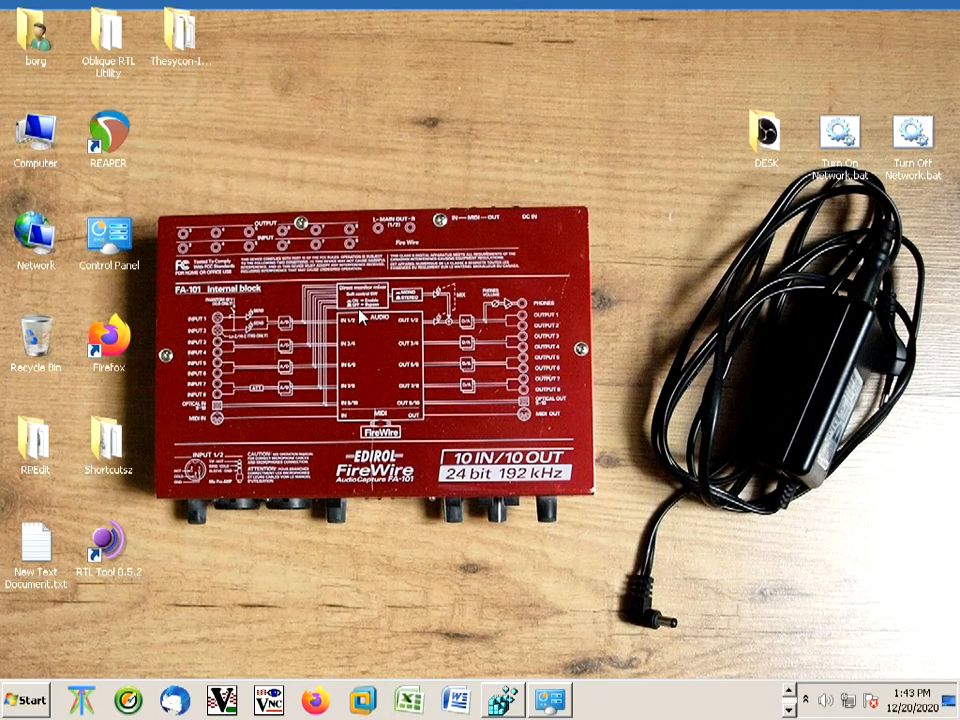
mouse_move(444, 528)
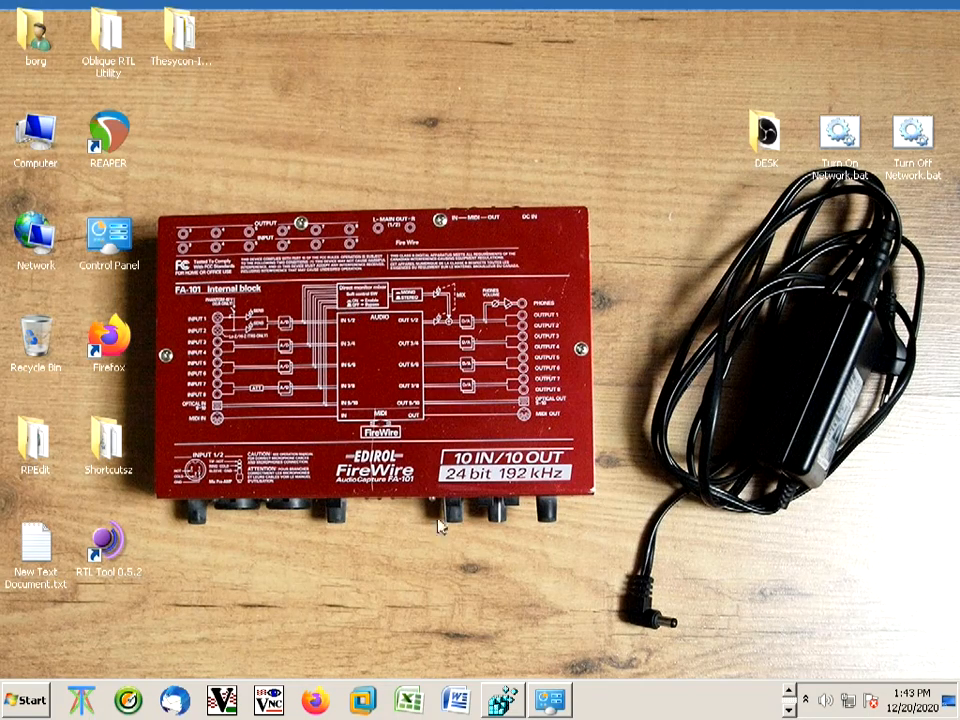
mouse_move(504, 700)
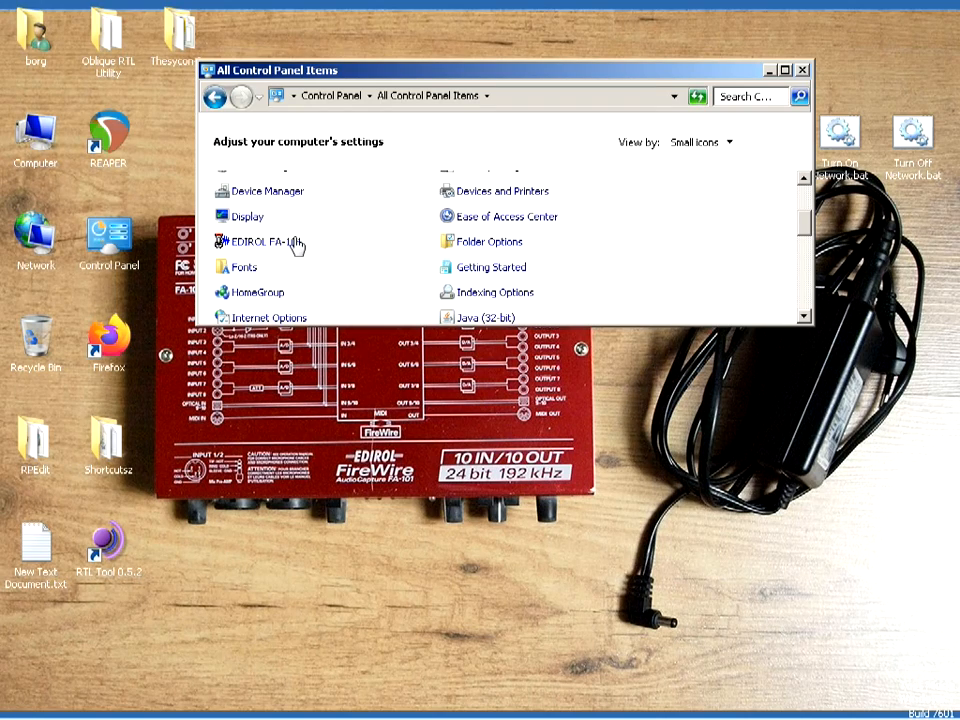
- Launch the EDIROL FA-101 driver settings, allowing the unverified driver to run
double_click(264, 242)
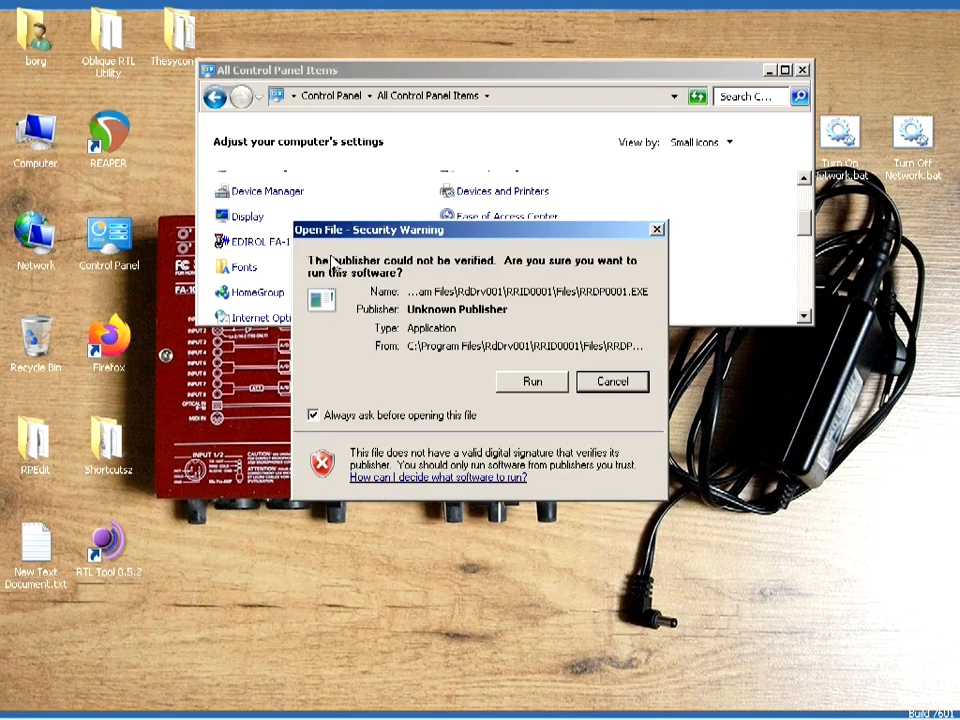
click(532, 380)
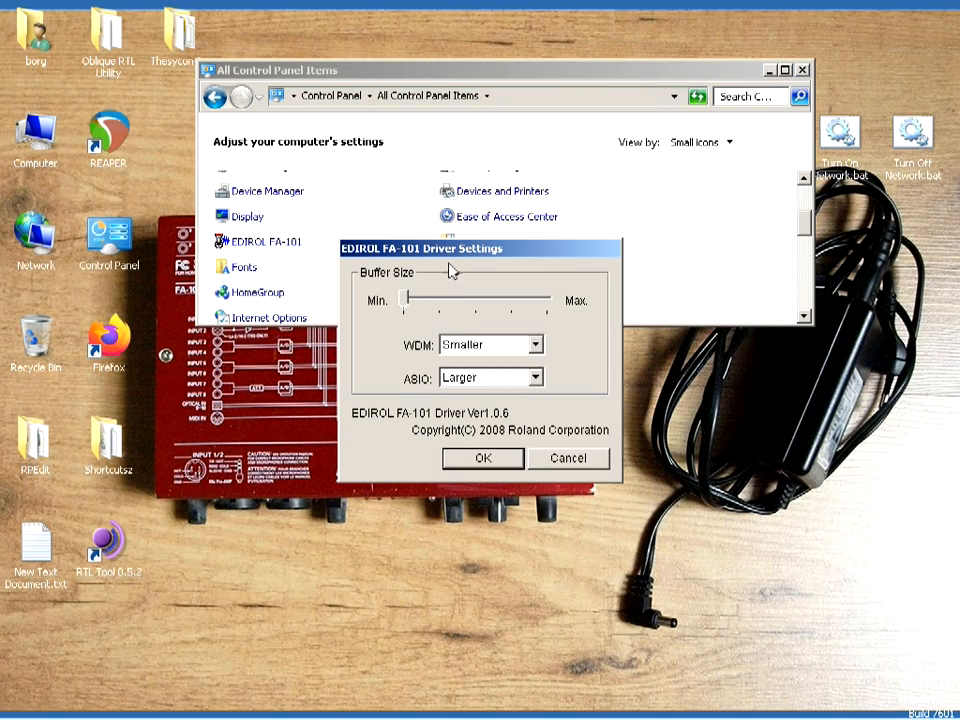
drag(450, 248, 524, 266)
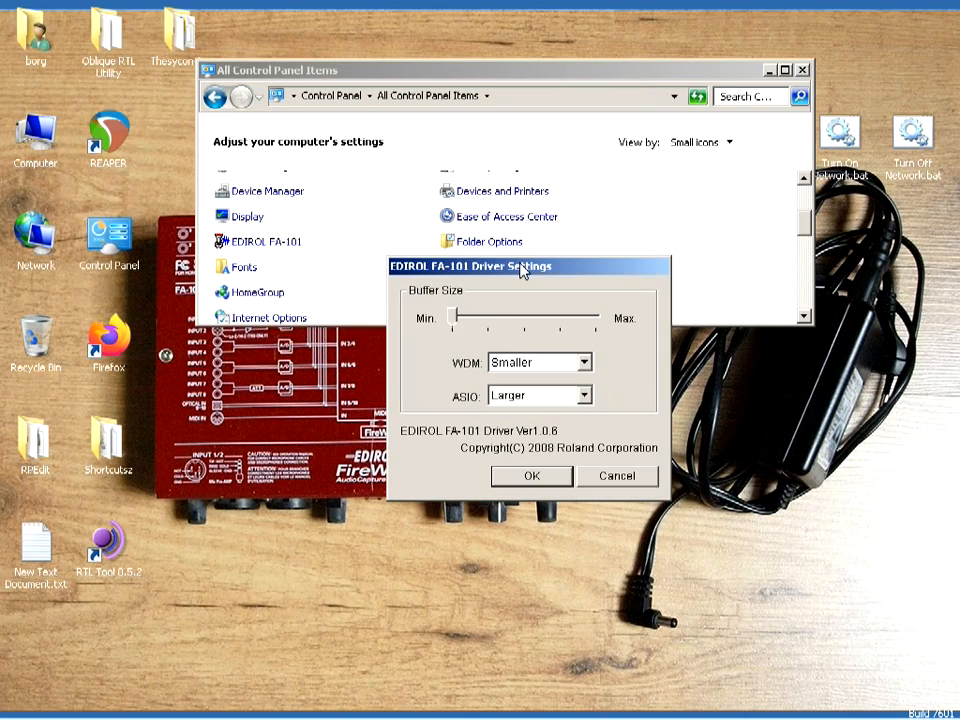
mouse_move(458, 318)
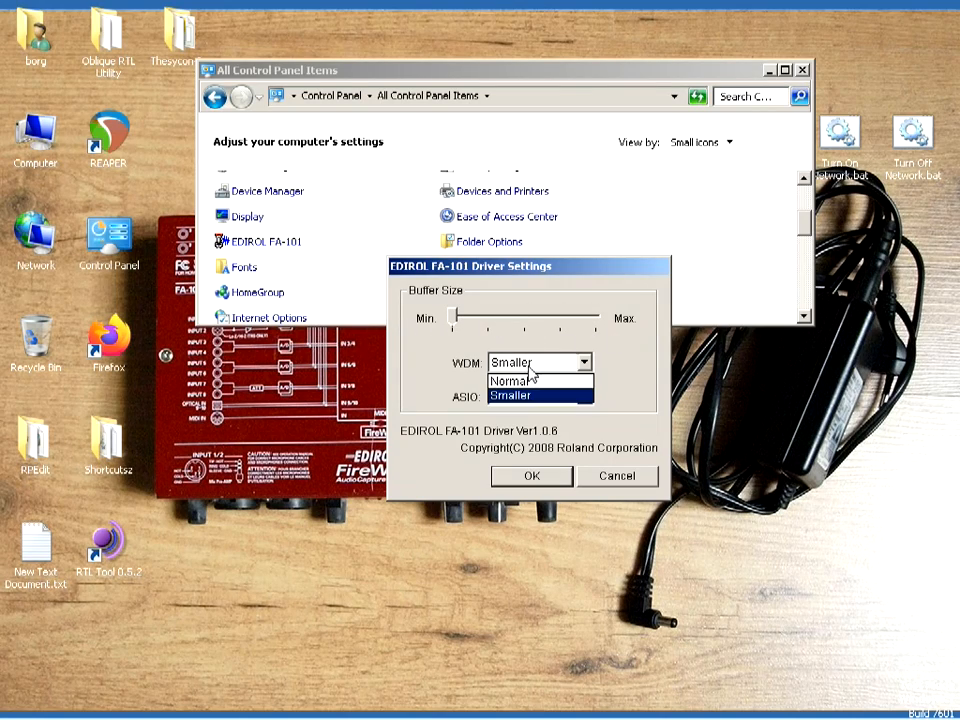
- Set both WDM and ASIO buffer sizes to Smaller, apply and acknowledge the restart notice
click(510, 380)
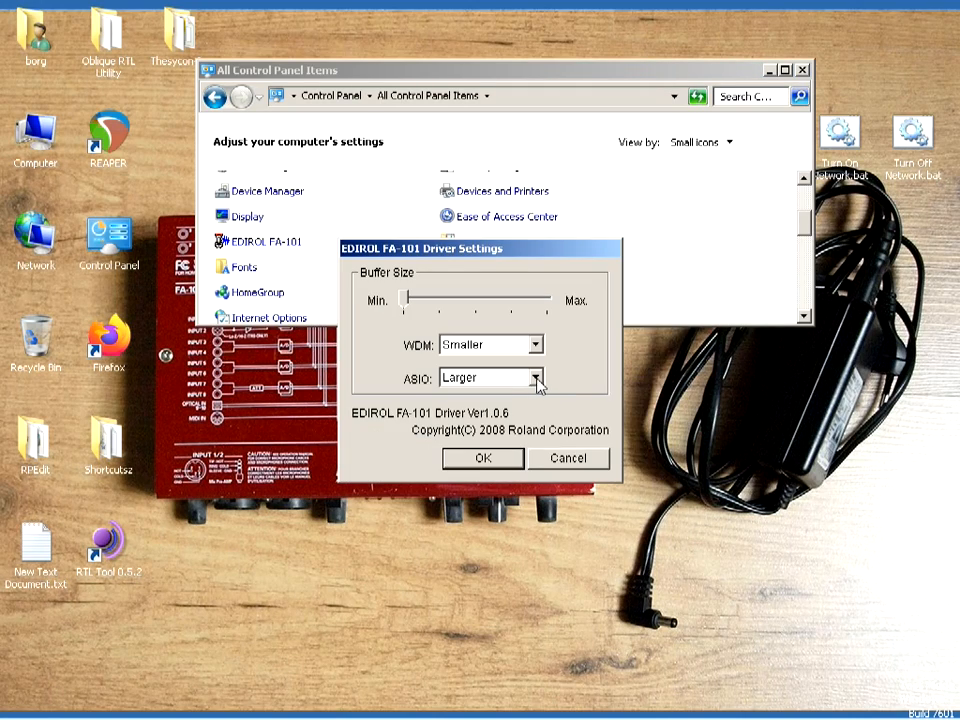
click(490, 376)
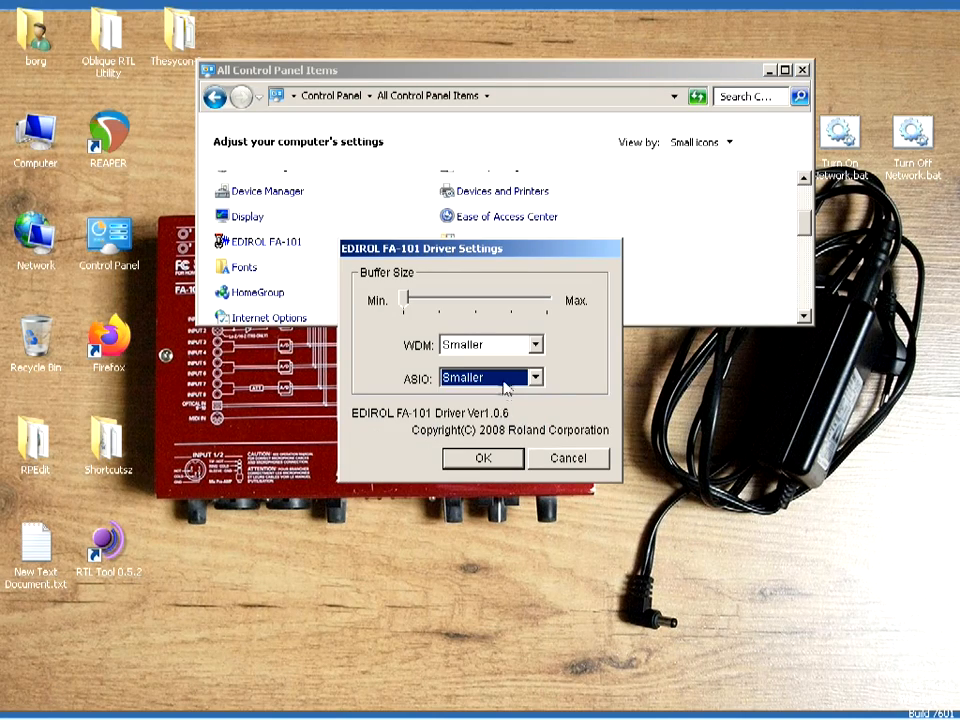
click(482, 458)
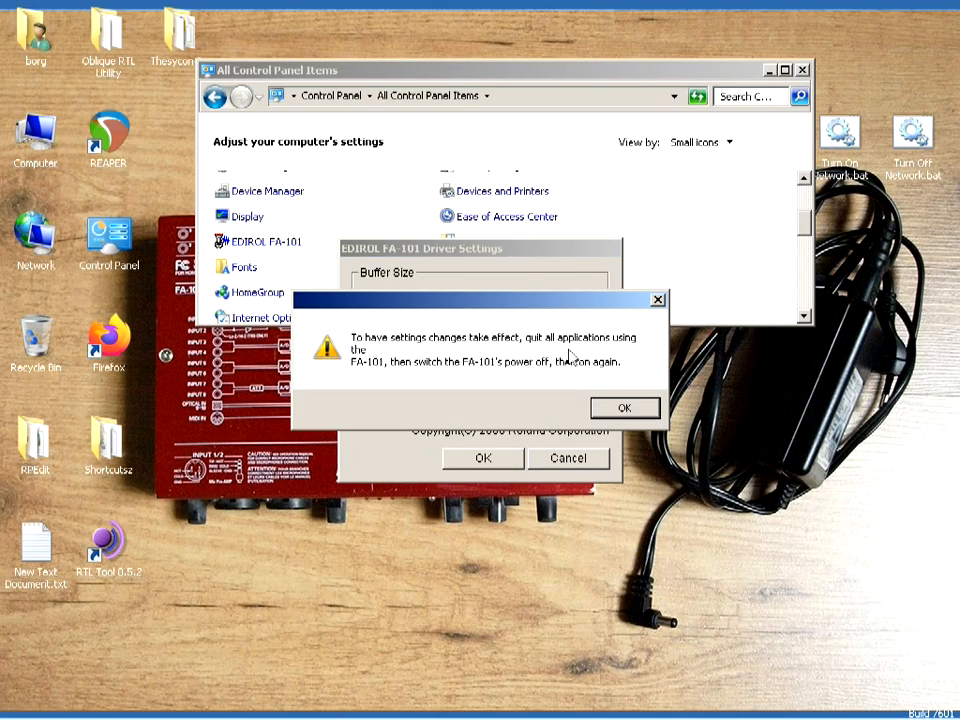
mouse_move(608, 392)
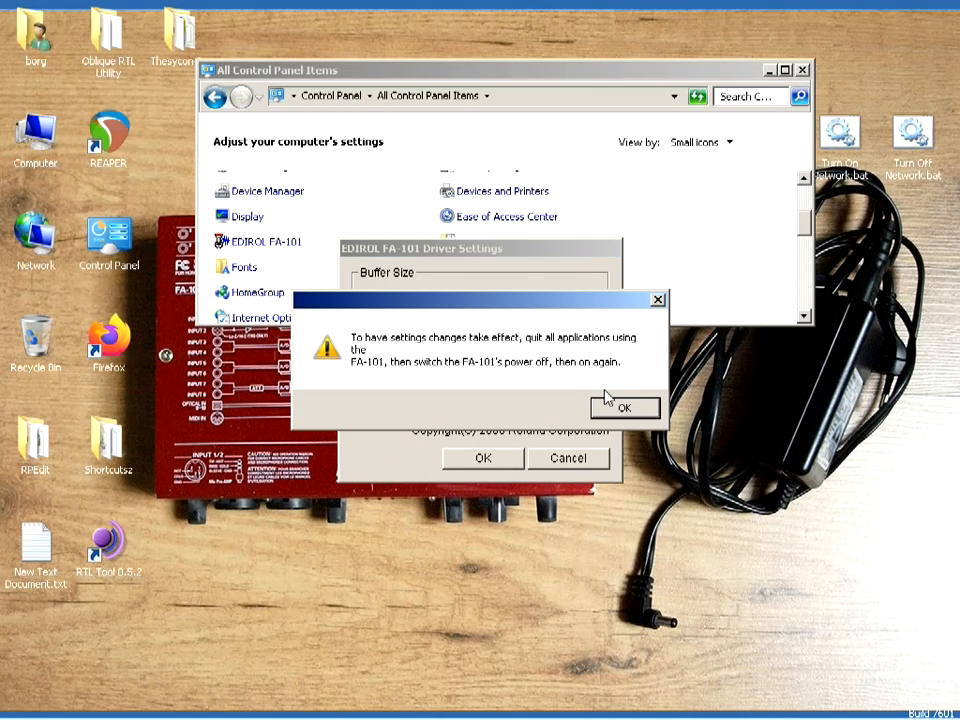
click(624, 408)
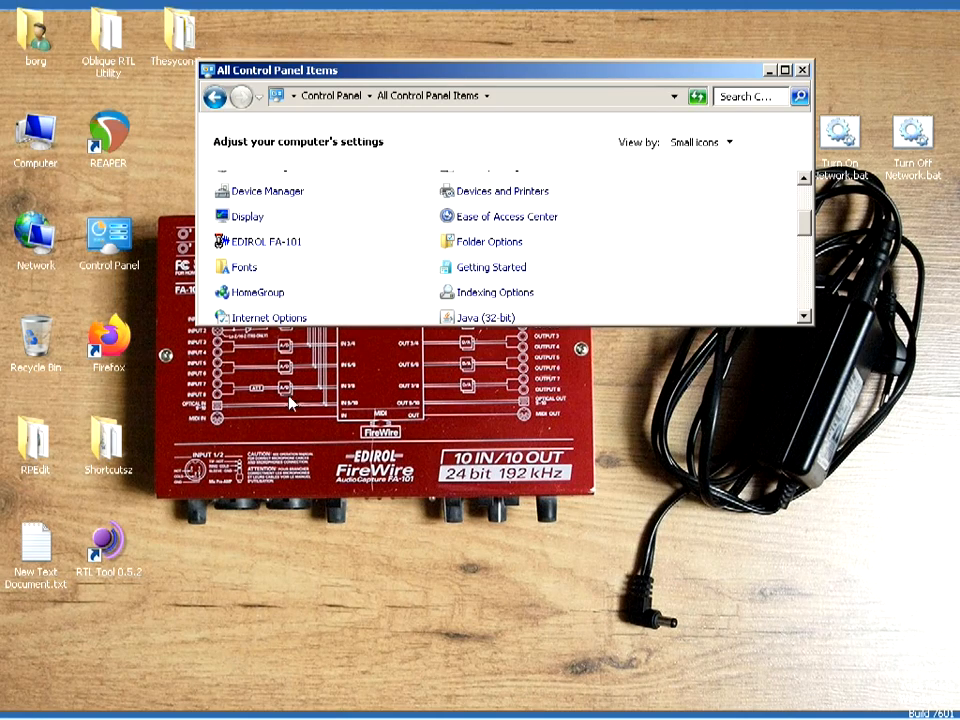
mouse_move(118, 544)
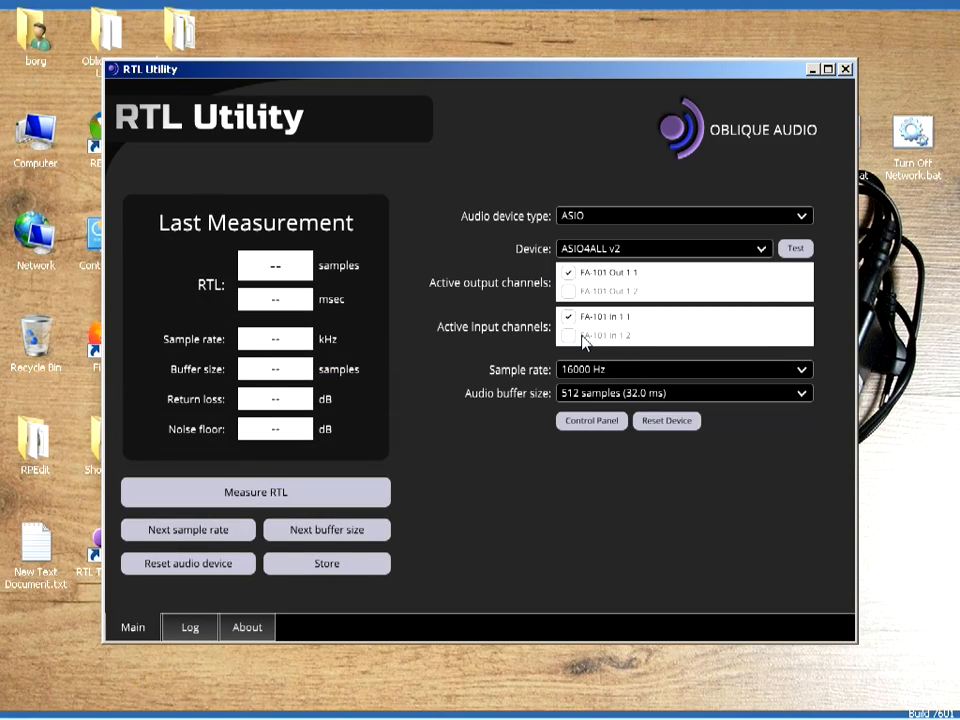
- Measure round-trip latency on the EDIROL FA-101 at 96 kHz, 288 samples: 1268 samples, 13.208 ms
click(664, 248)
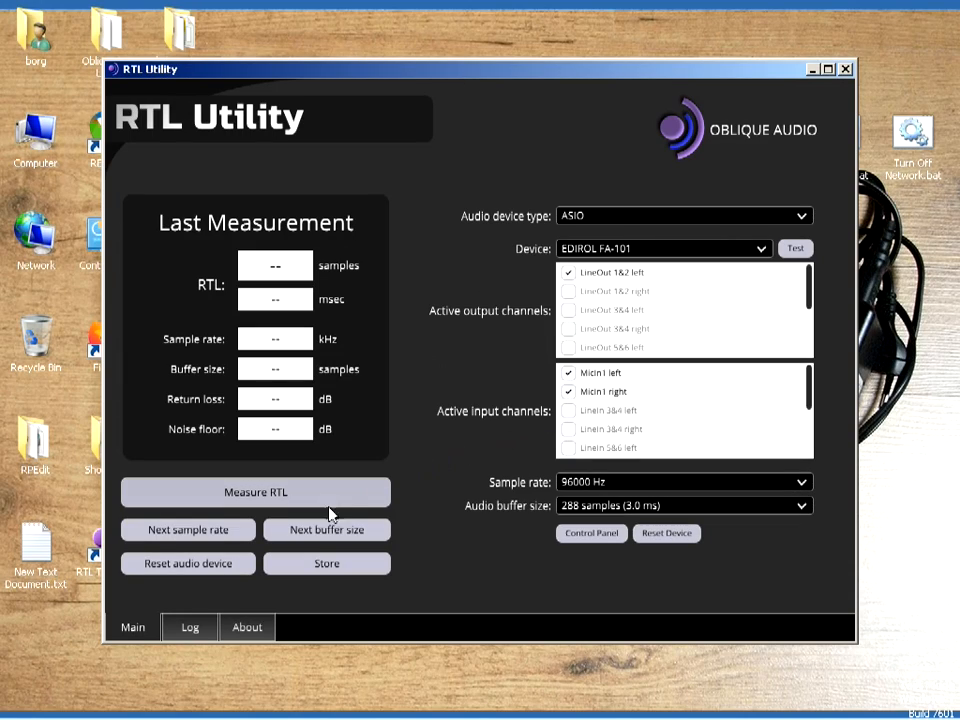
click(256, 492)
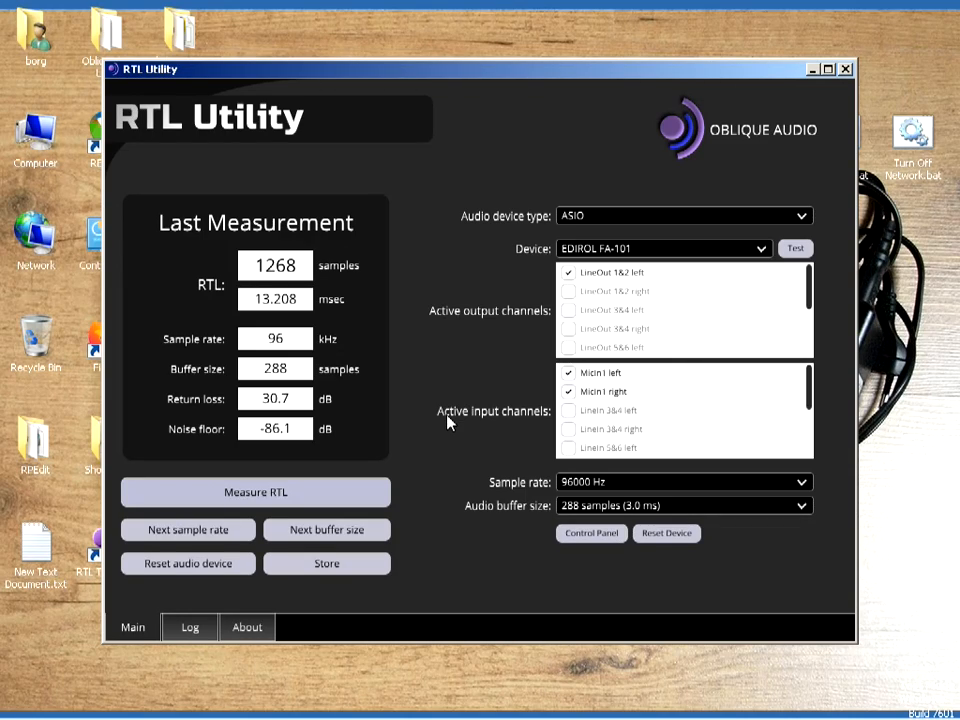
mouse_move(808, 88)
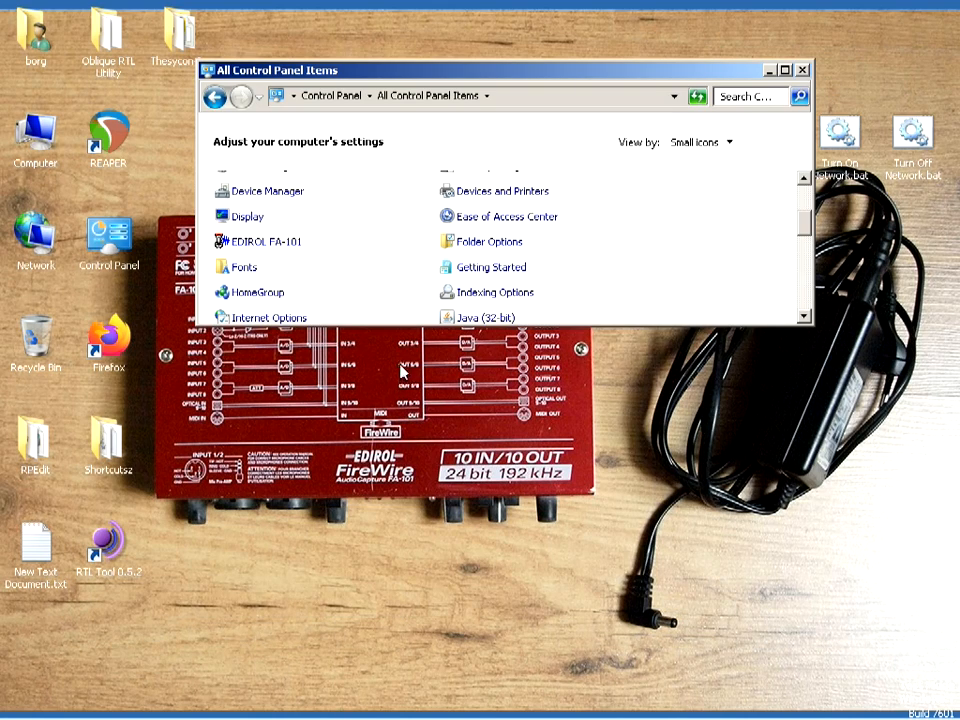
mouse_move(398, 354)
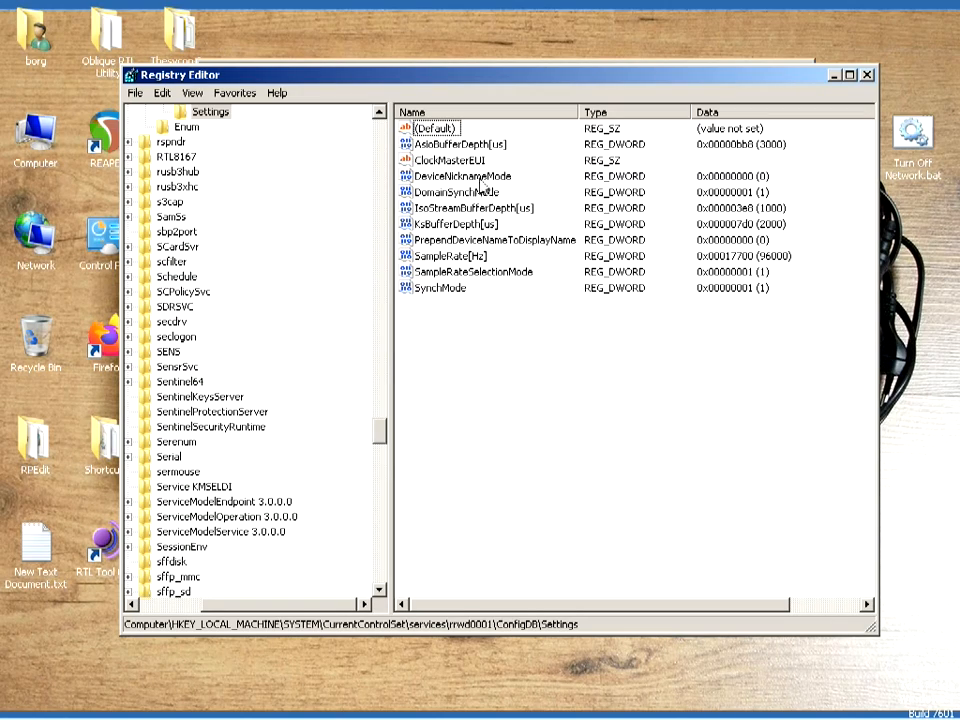
- Set AsioBufferDepth[us] to 500 in decimal
double_click(460, 144)
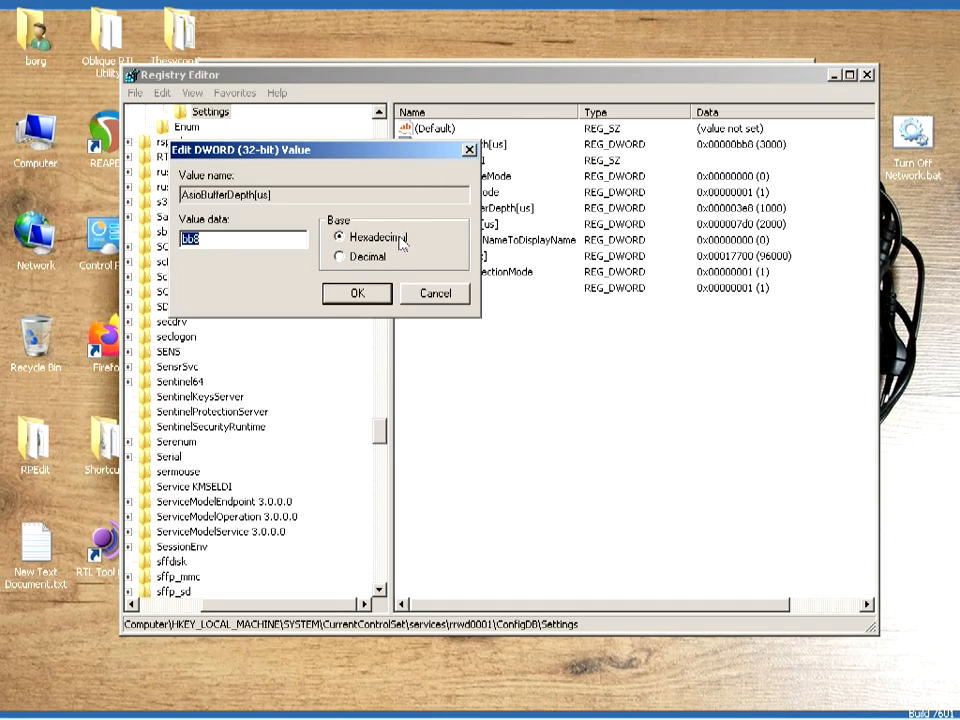
click(340, 256)
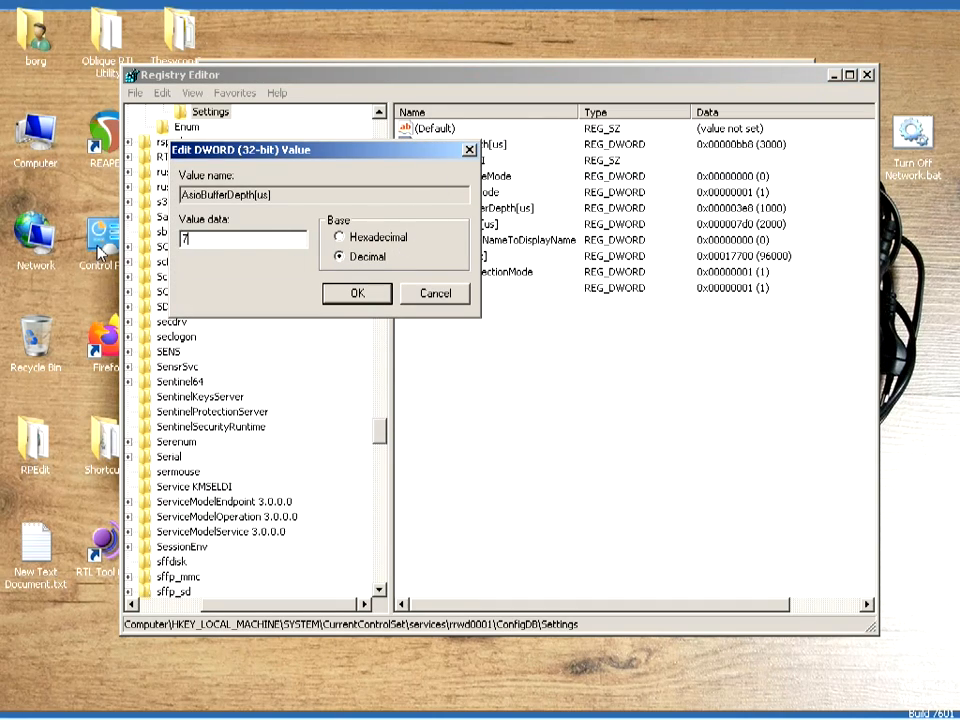
text(00)
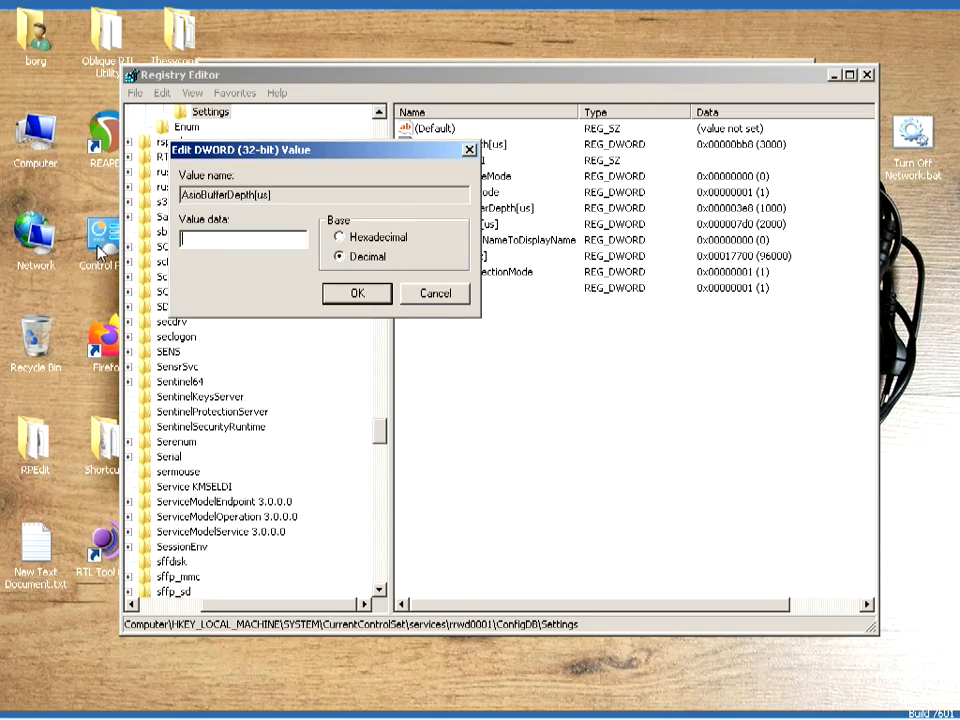
text(500)
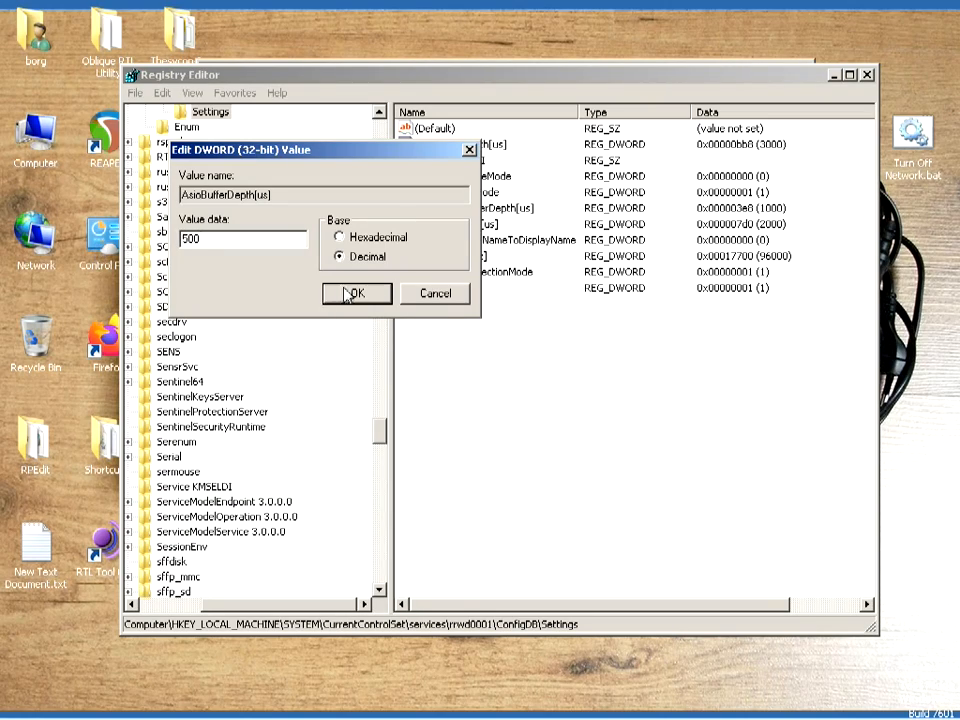
click(356, 292)
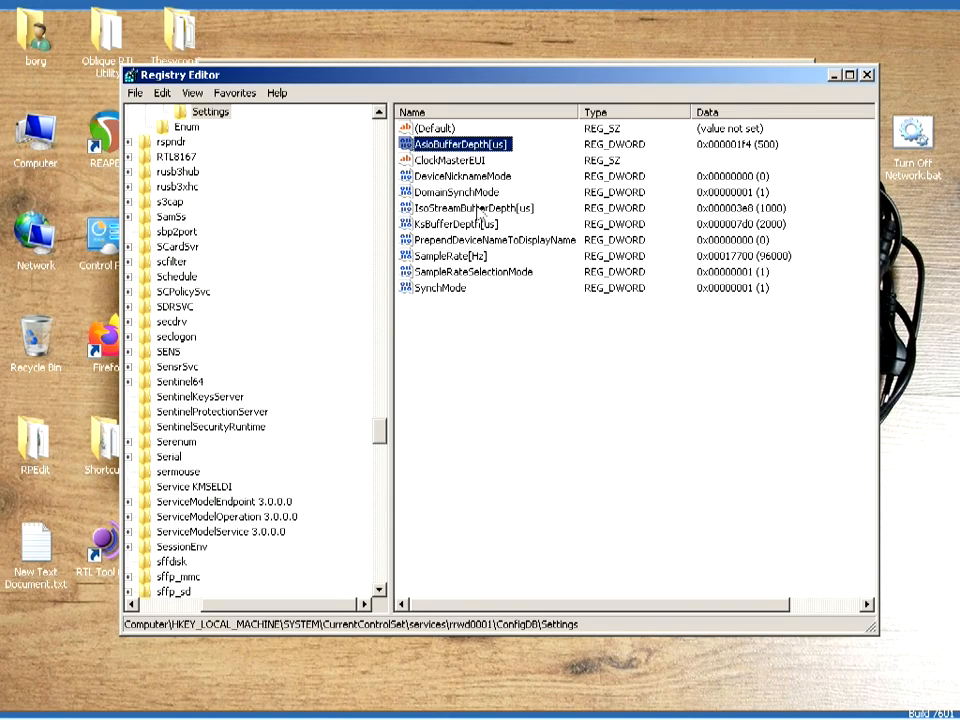
- Lower IsoStreamBufferDepth[us] and KsBufferDepth[us] to 500 in decimal as well
double_click(476, 208)
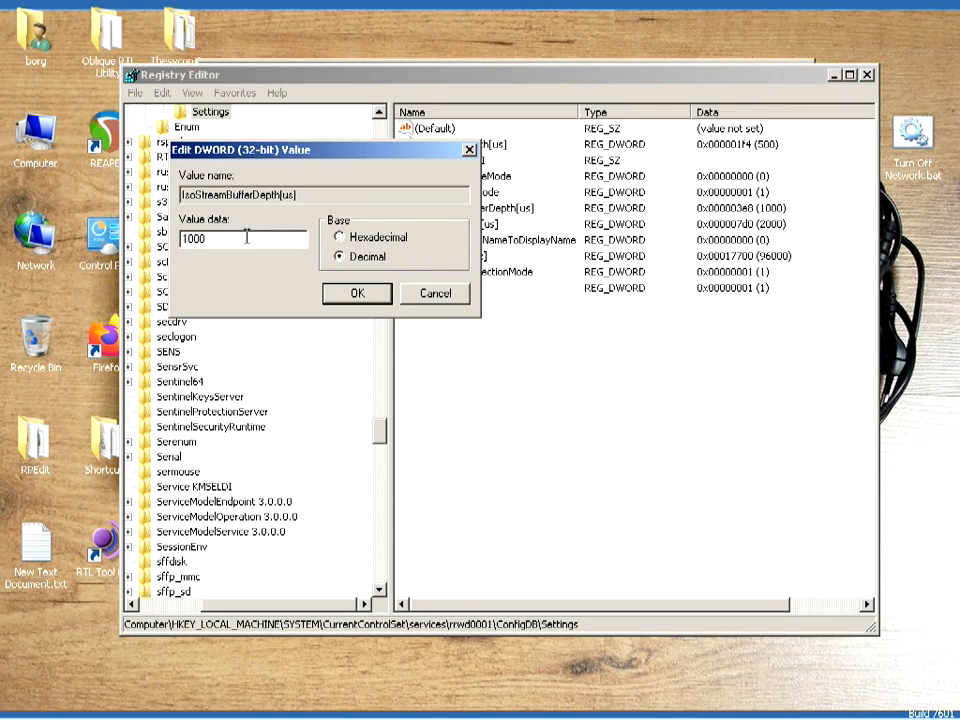
text(50)
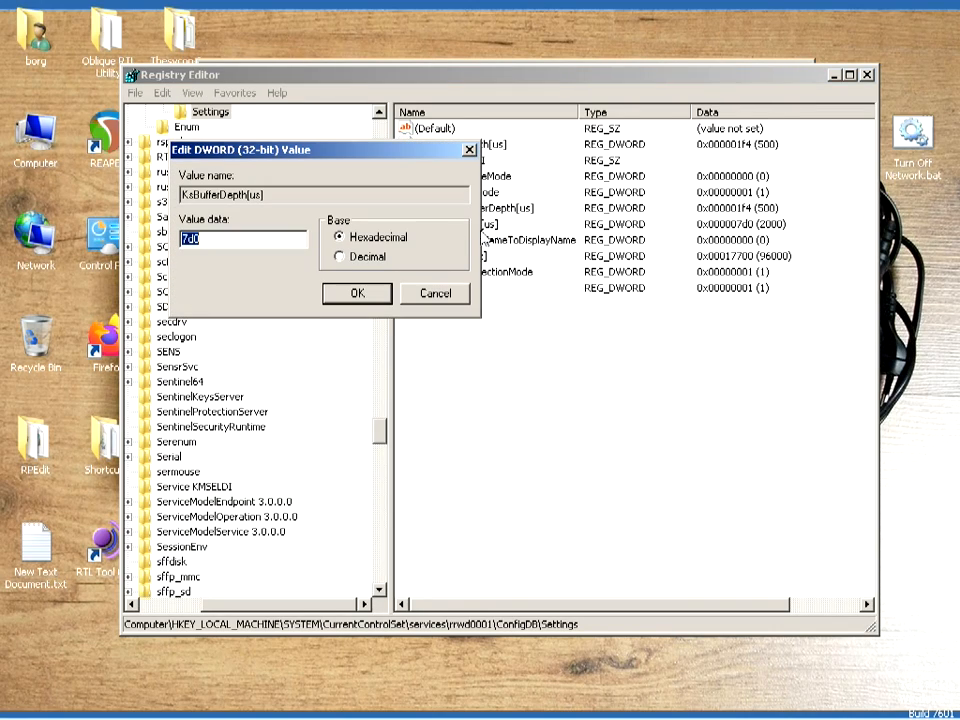
click(340, 256)
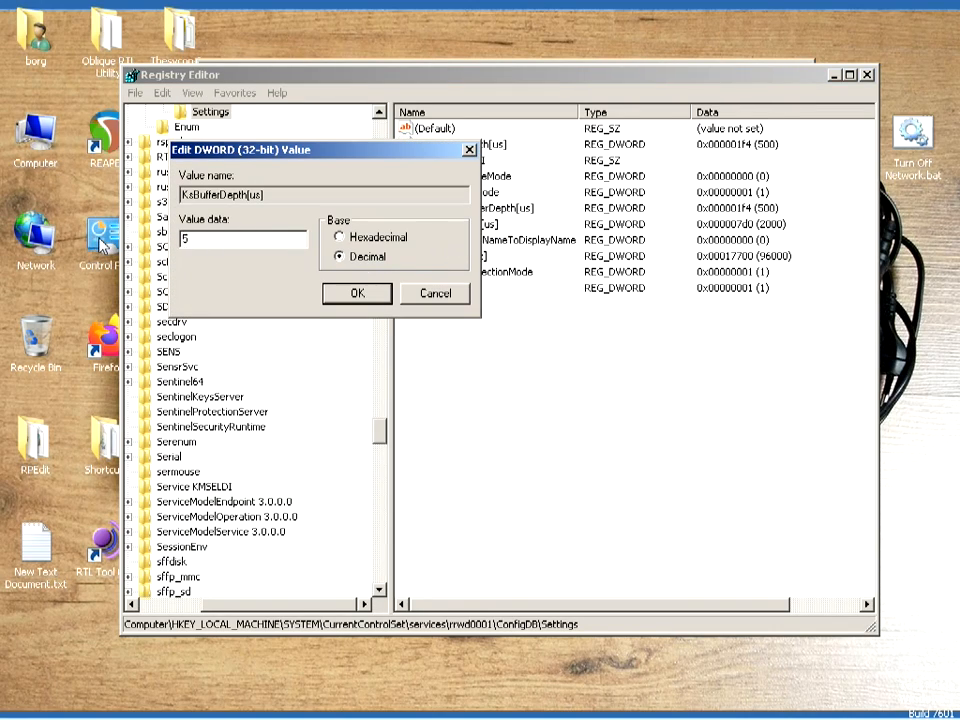
click(356, 292)
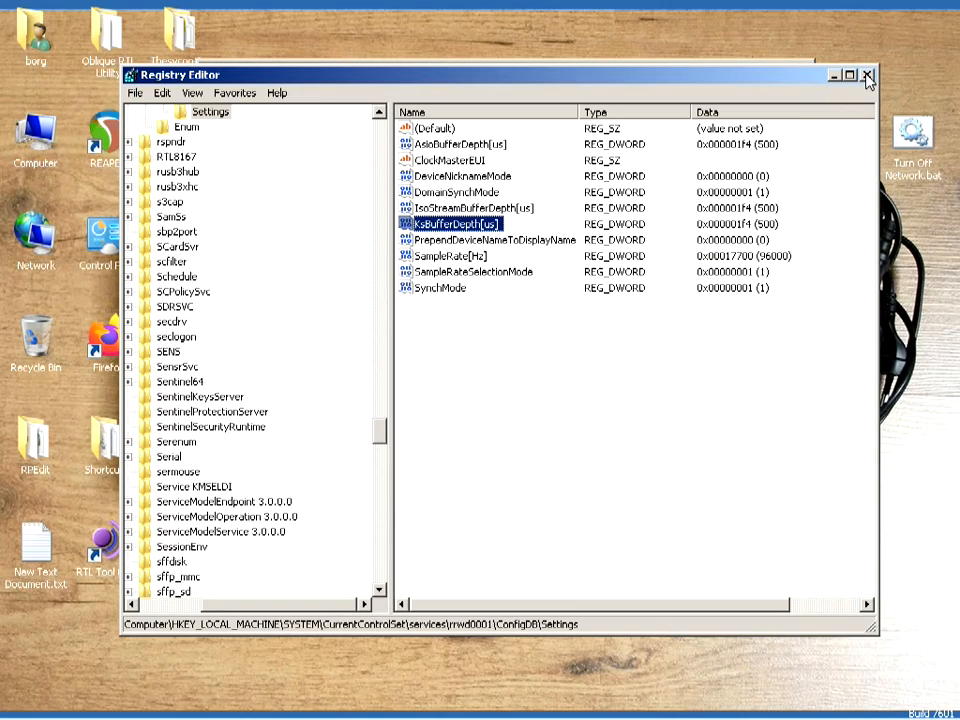
mouse_move(866, 76)
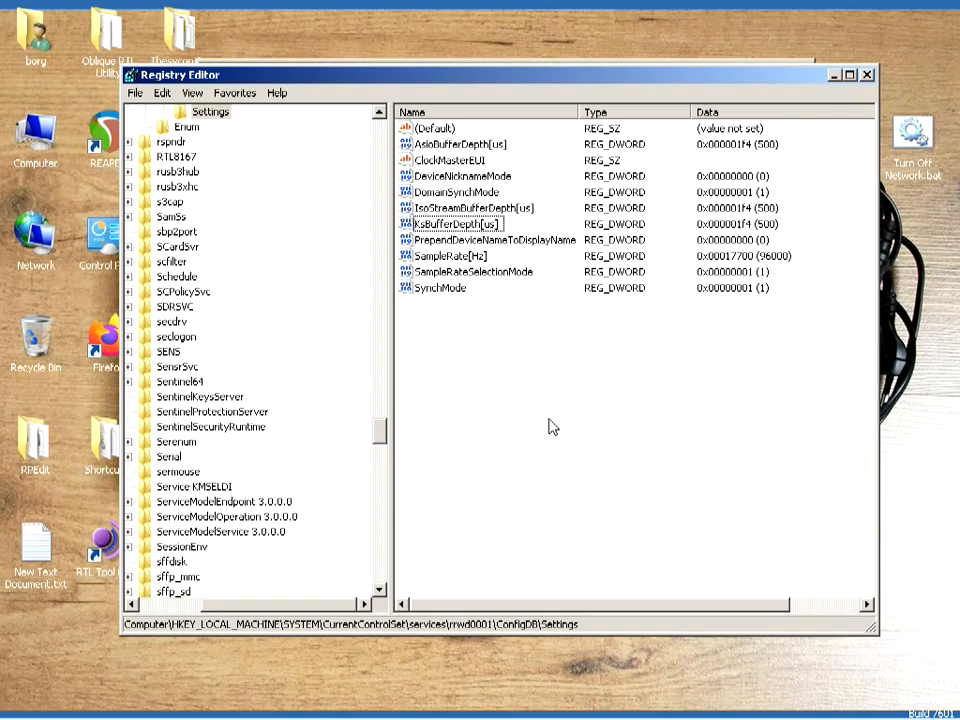
mouse_move(252, 488)
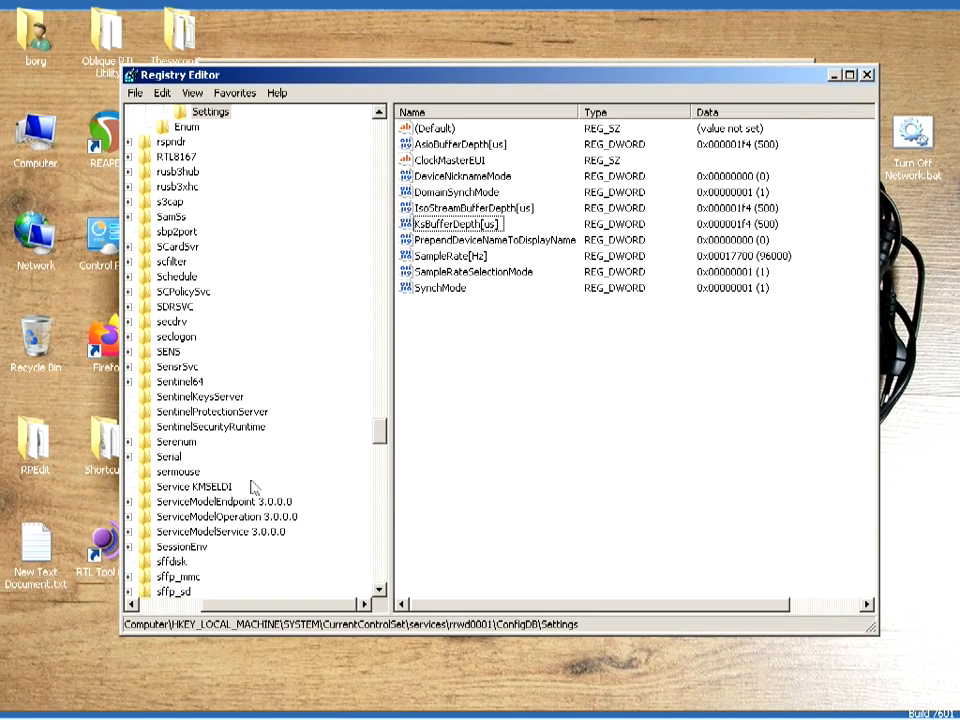
mouse_move(358, 536)
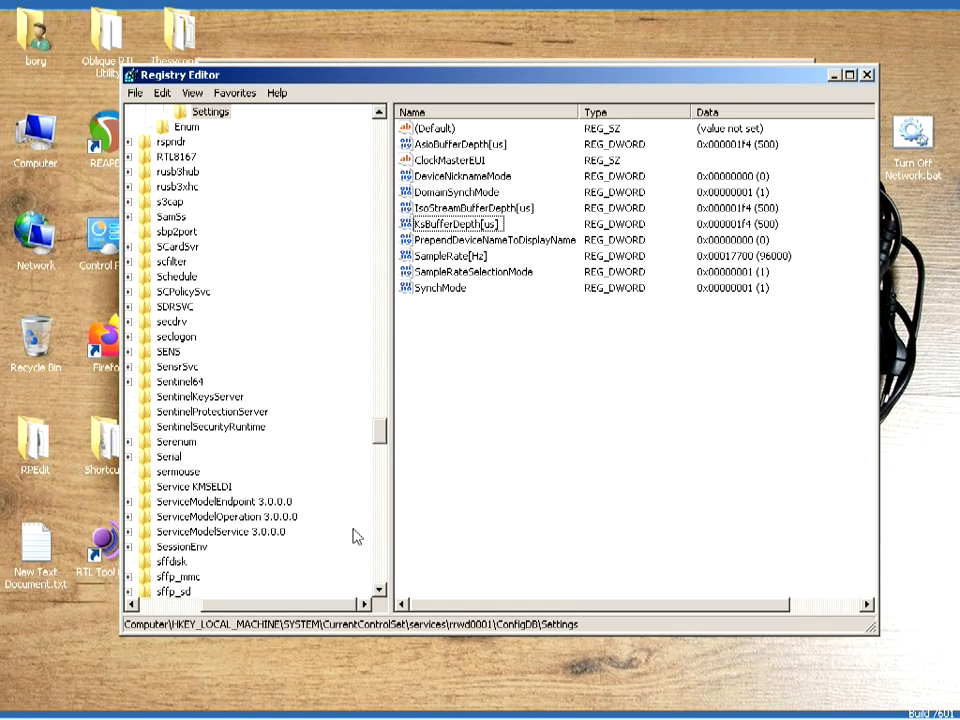
mouse_move(478, 420)
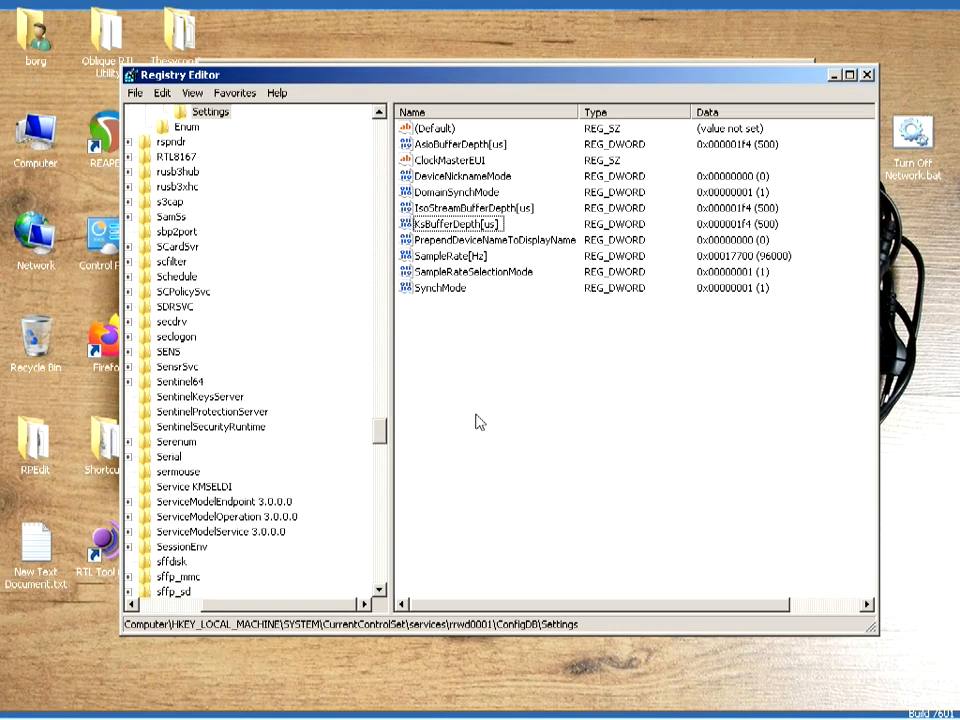
mouse_move(308, 540)
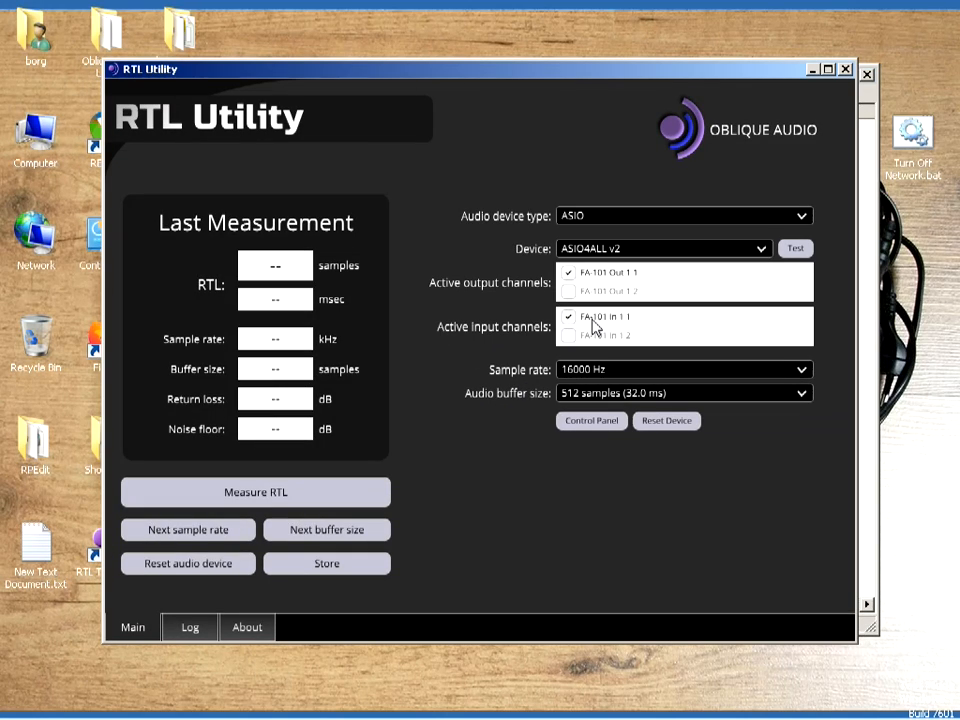
- Measure the EDIROL FA-101 with Mon1 right input enabled at 96 samples: 800 samples, 8.333 ms
click(664, 248)
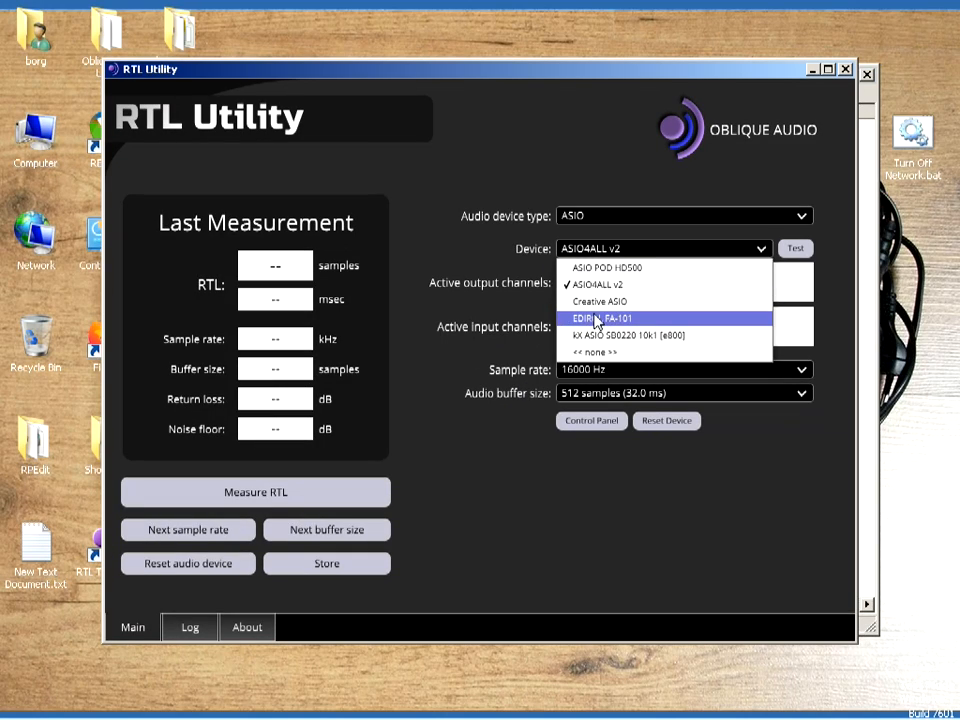
click(604, 318)
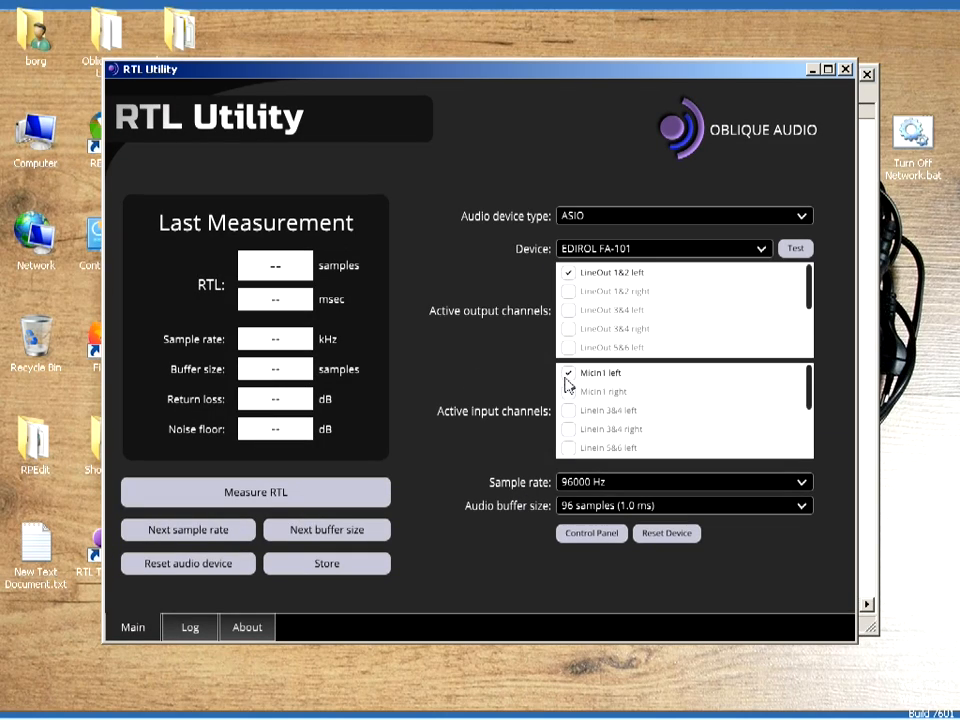
click(570, 390)
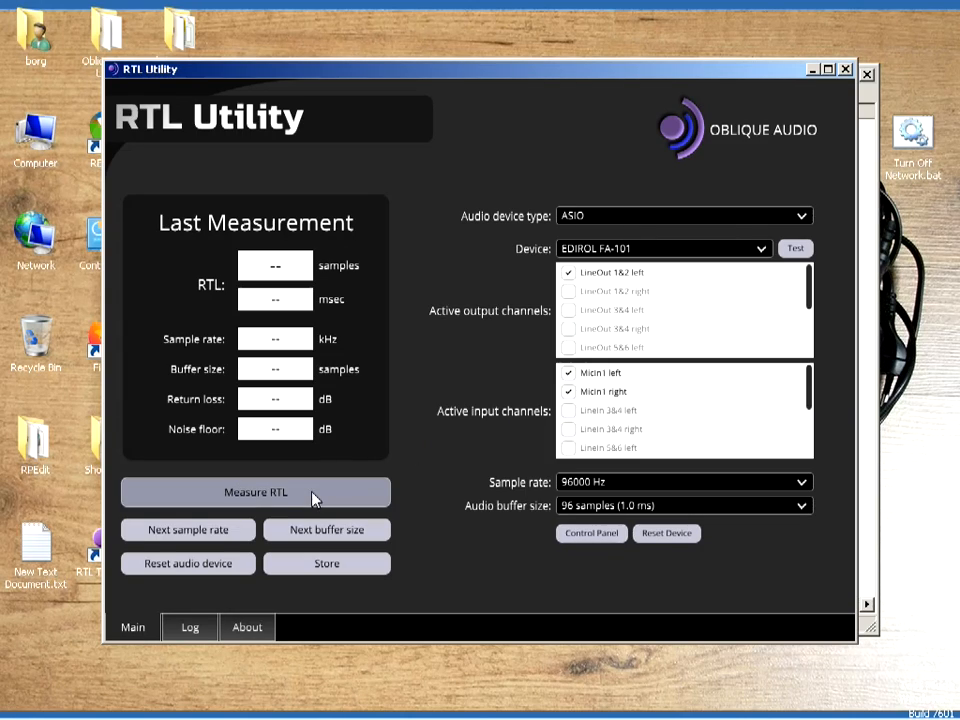
click(256, 492)
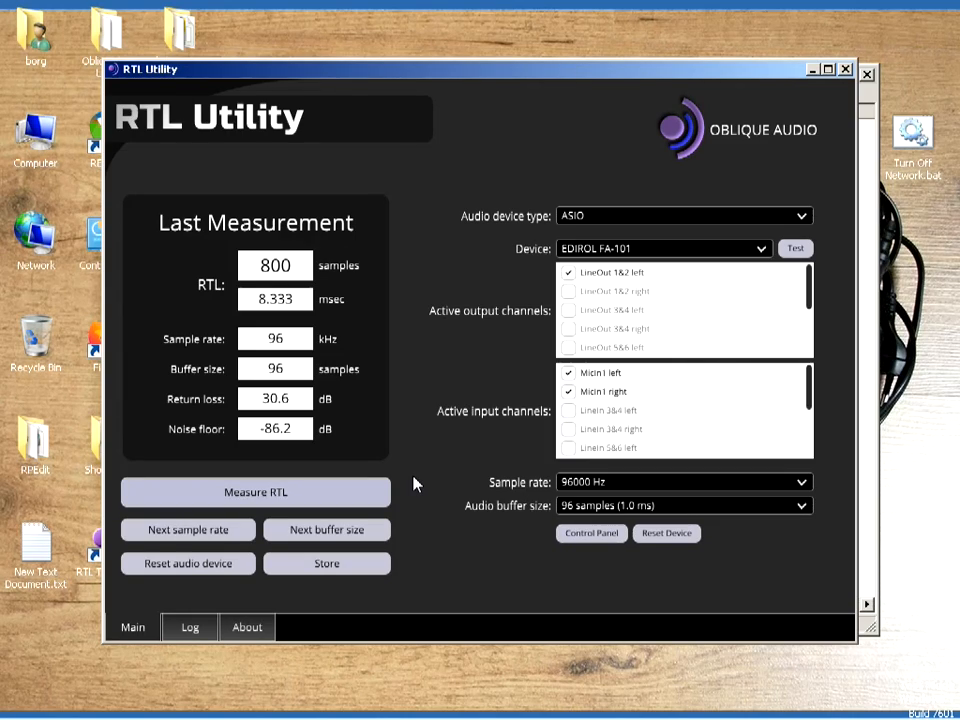
mouse_move(448, 538)
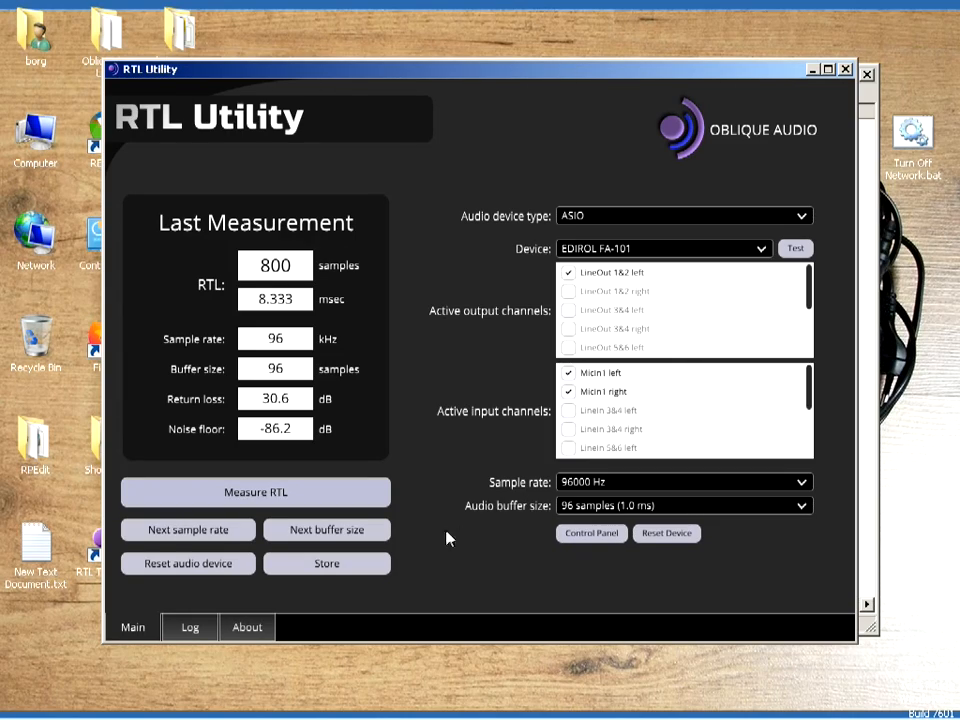
mouse_move(328, 530)
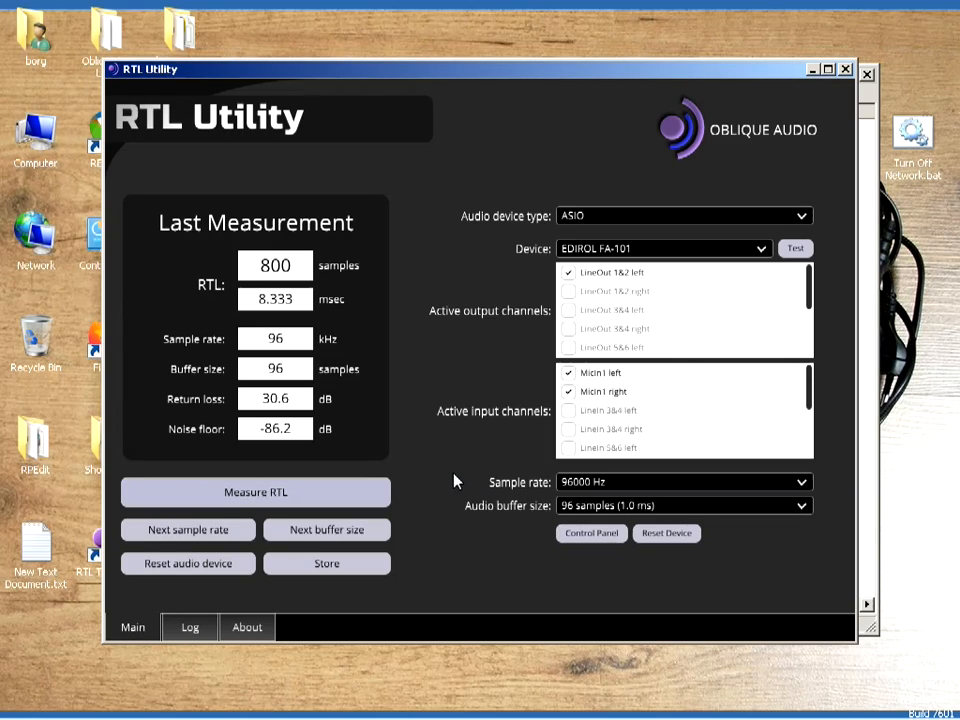
mouse_move(428, 552)
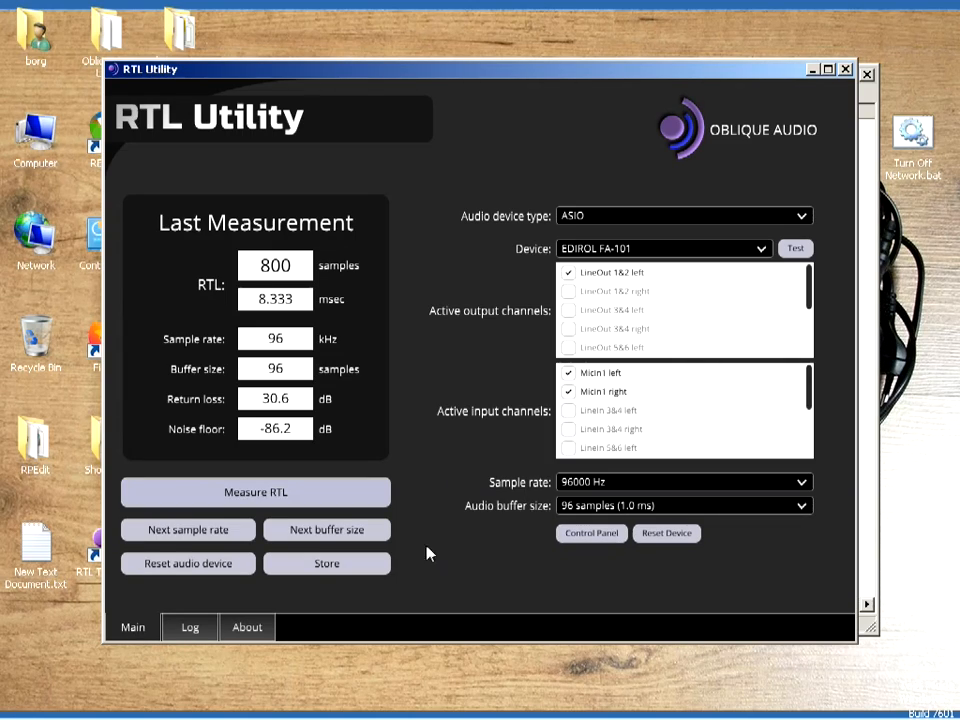
- Bring Registry Editor back in front of the 8.333 ms RTL result
click(188, 628)
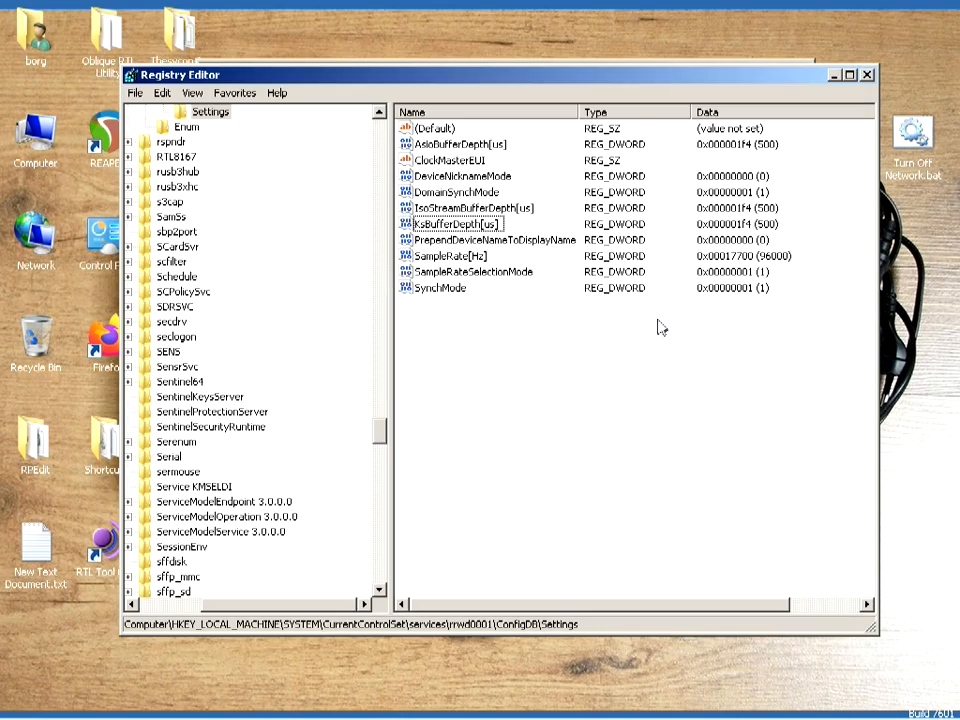
- Clear Registry Editor and RTL Utility away to show the desktop
click(456, 224)
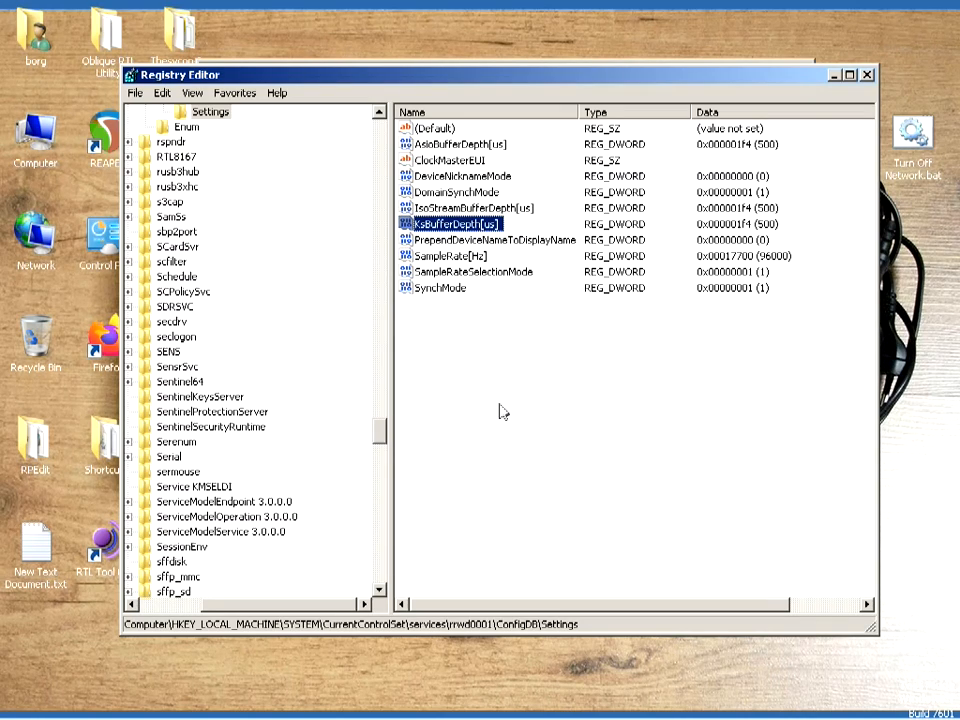
click(510, 402)
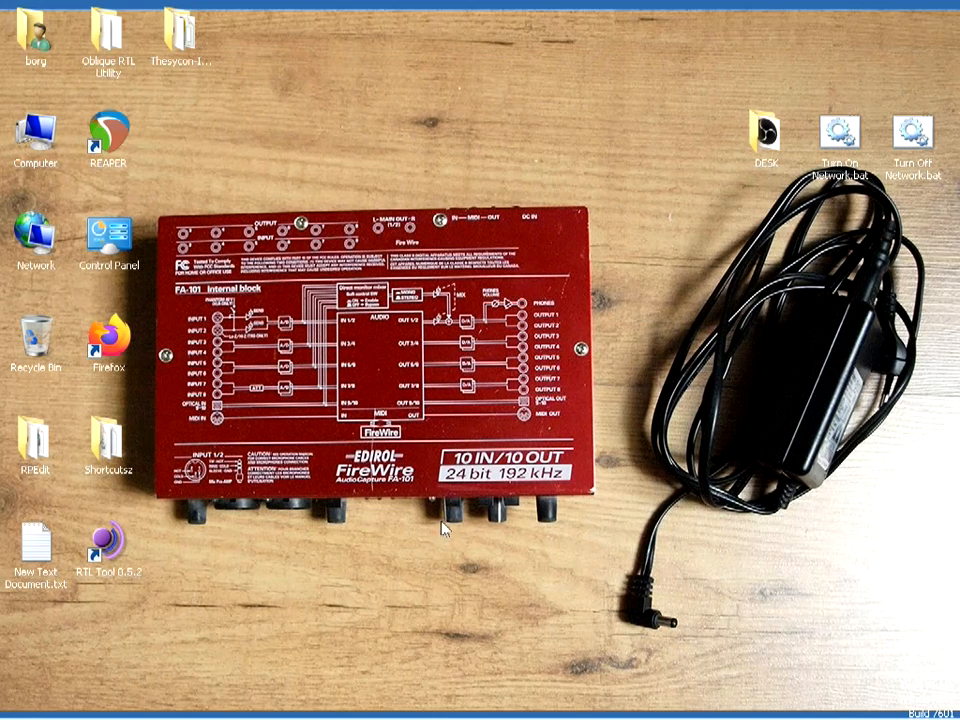
mouse_move(456, 520)
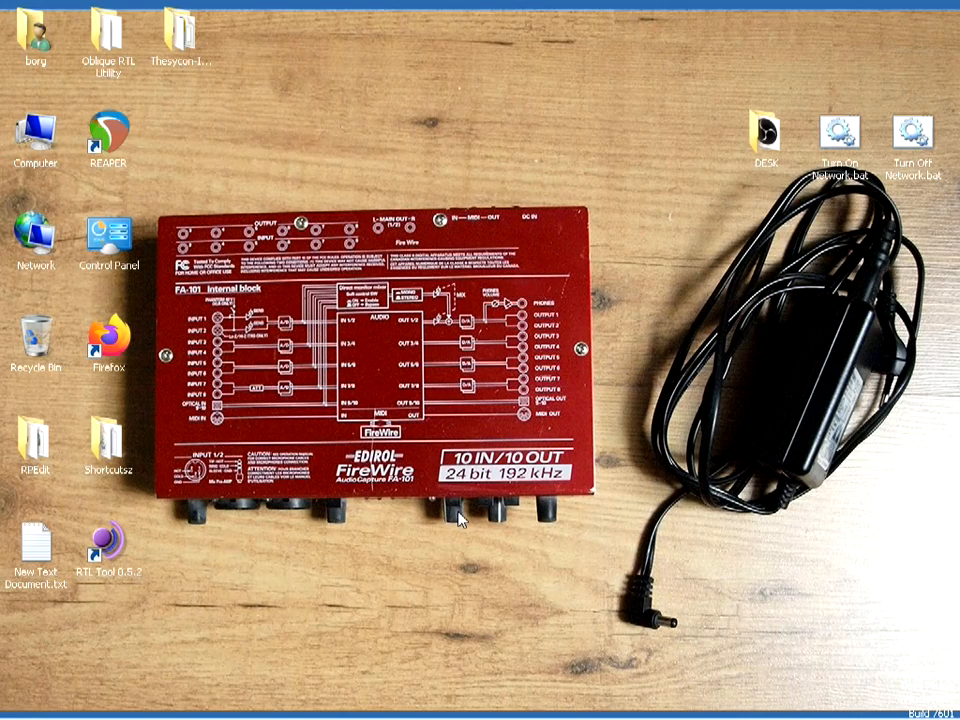
mouse_move(326, 370)
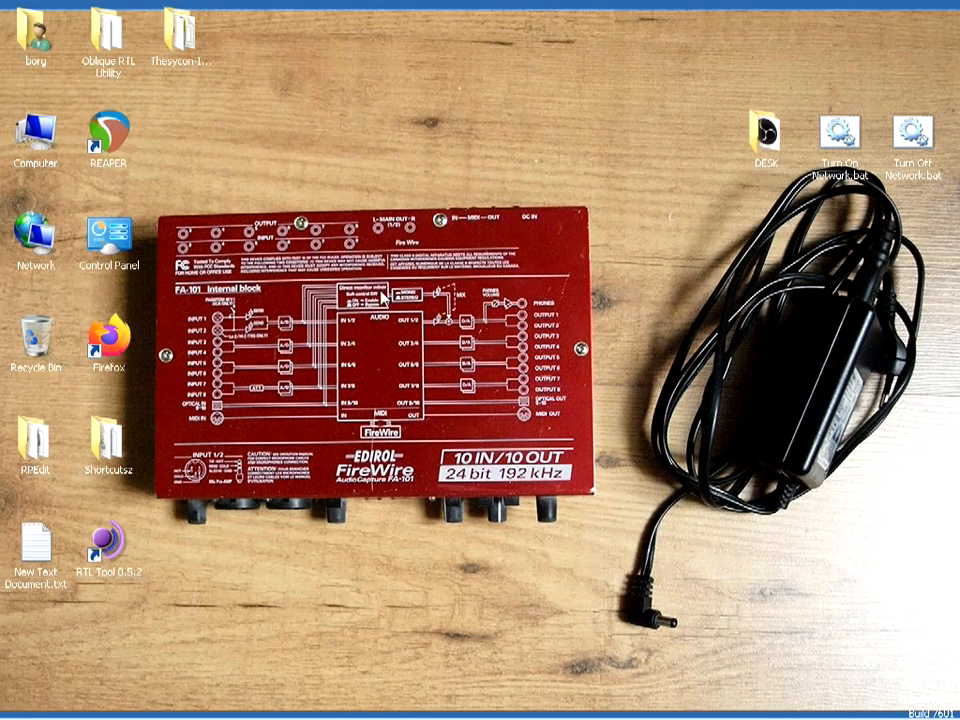
mouse_move(290, 336)
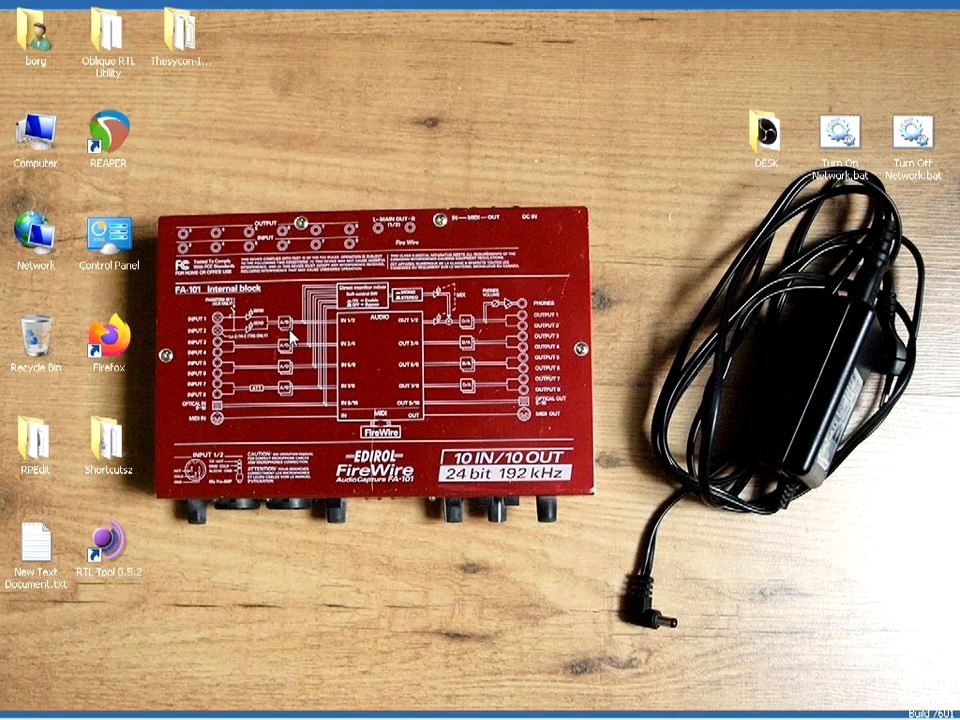
mouse_move(328, 316)
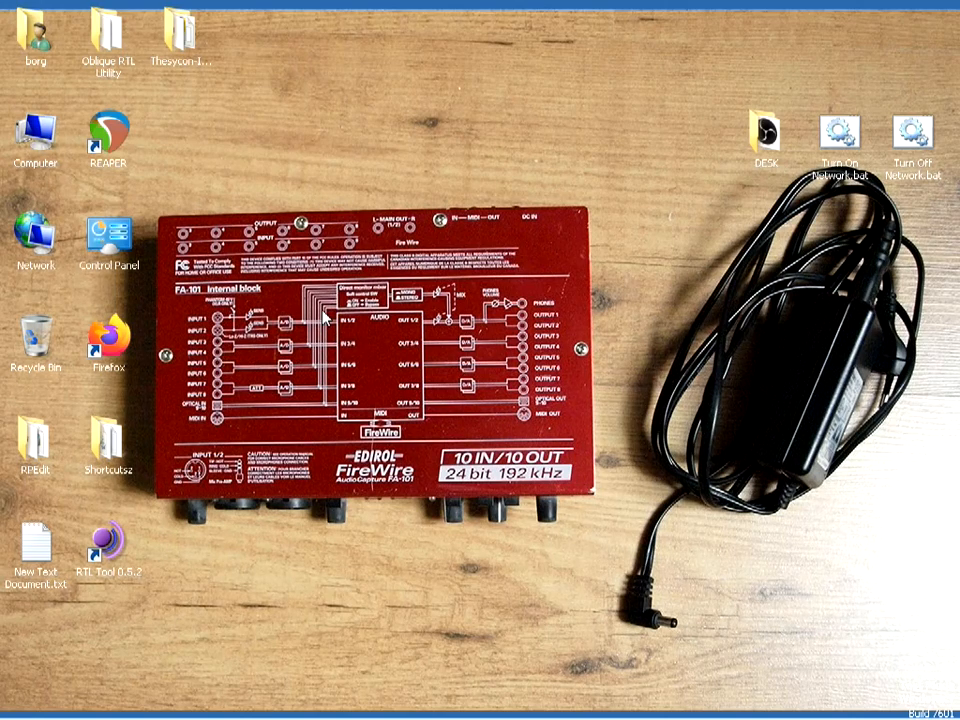
mouse_move(332, 300)
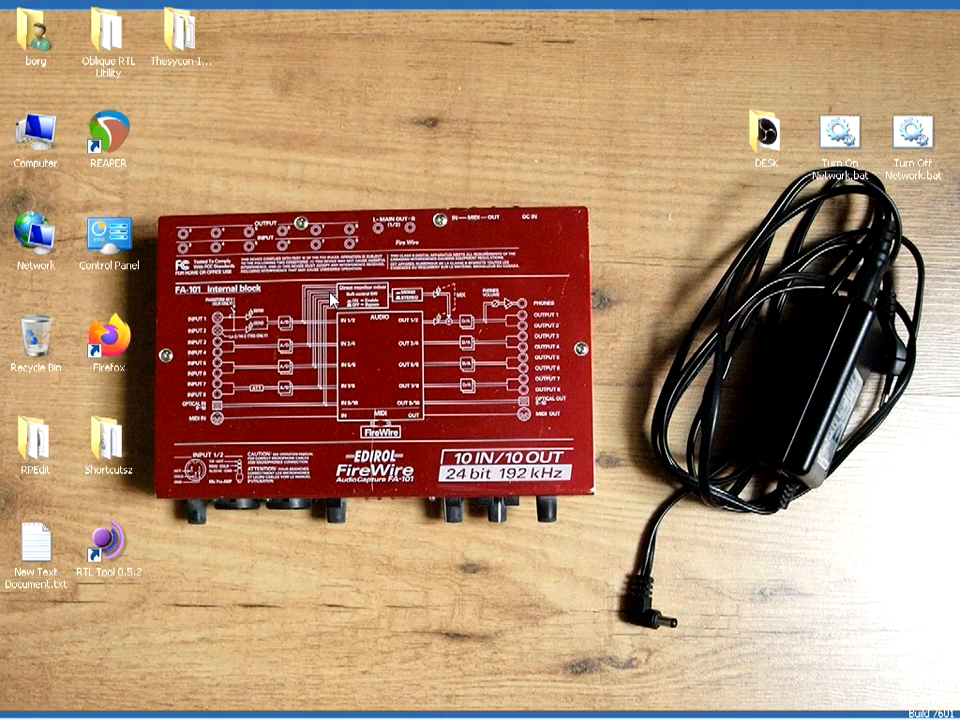
mouse_move(400, 348)
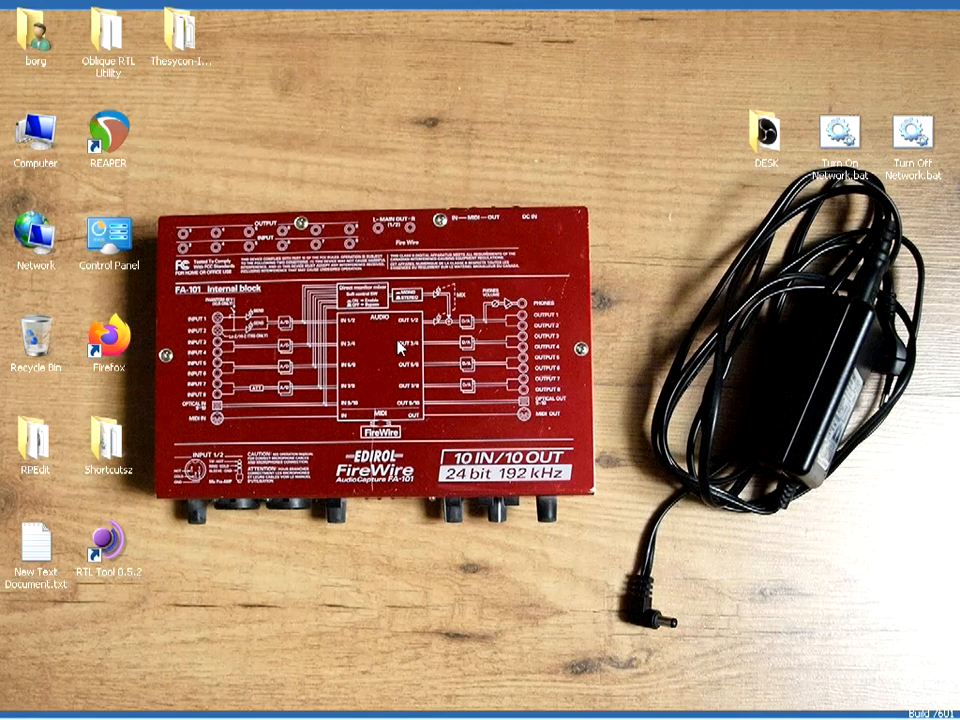
mouse_move(416, 516)
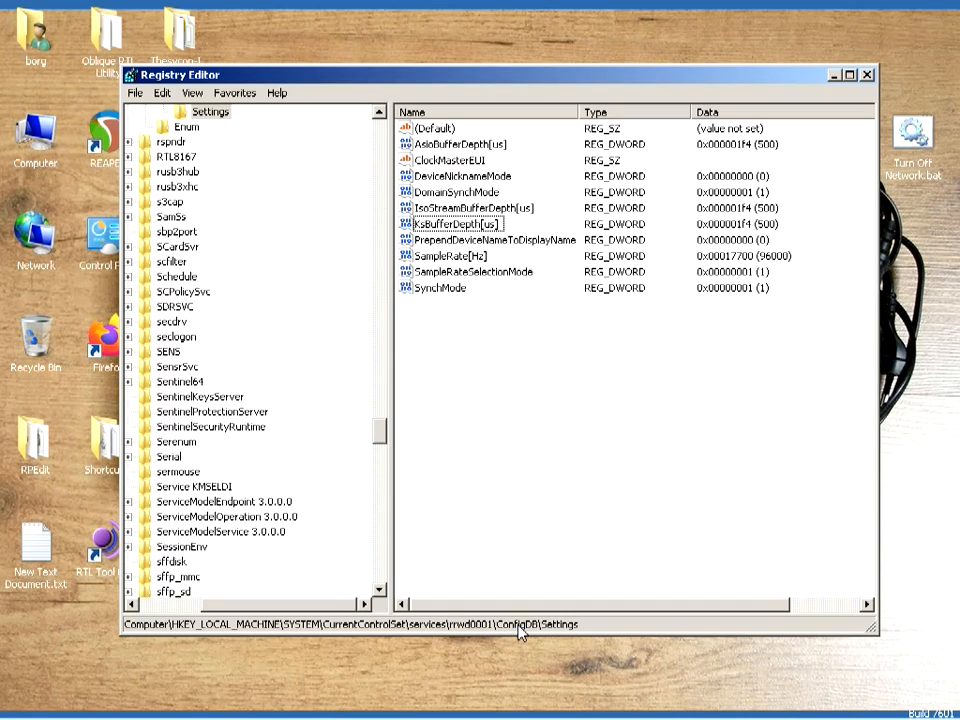
- Scroll down the Registry Editor key tree at the FA-101 Settings key
scroll(down, 3)
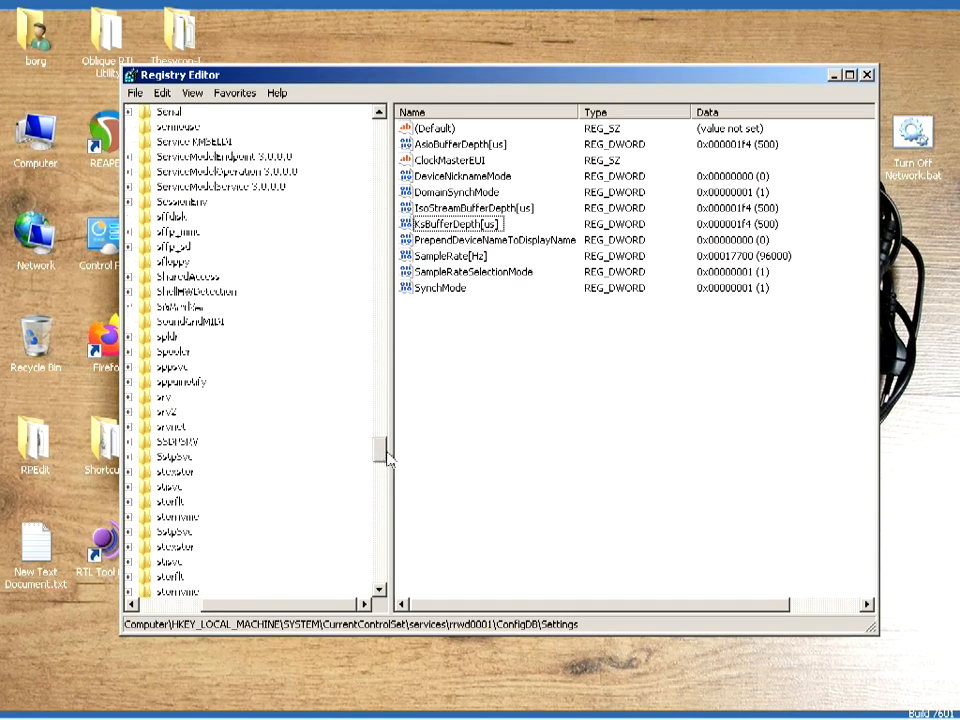
scroll(down, 3)
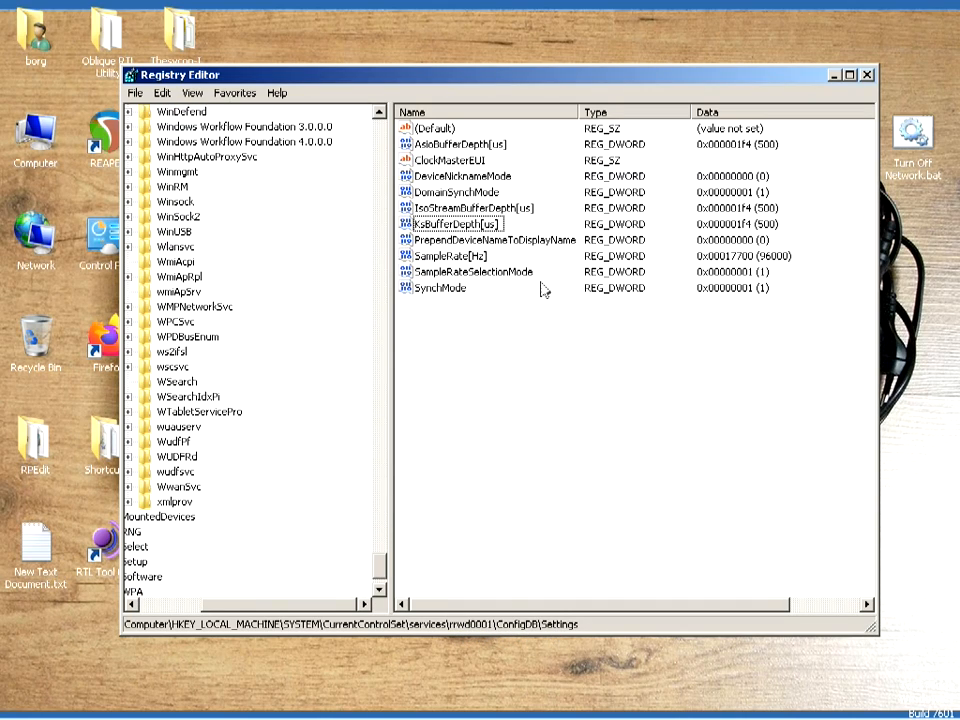